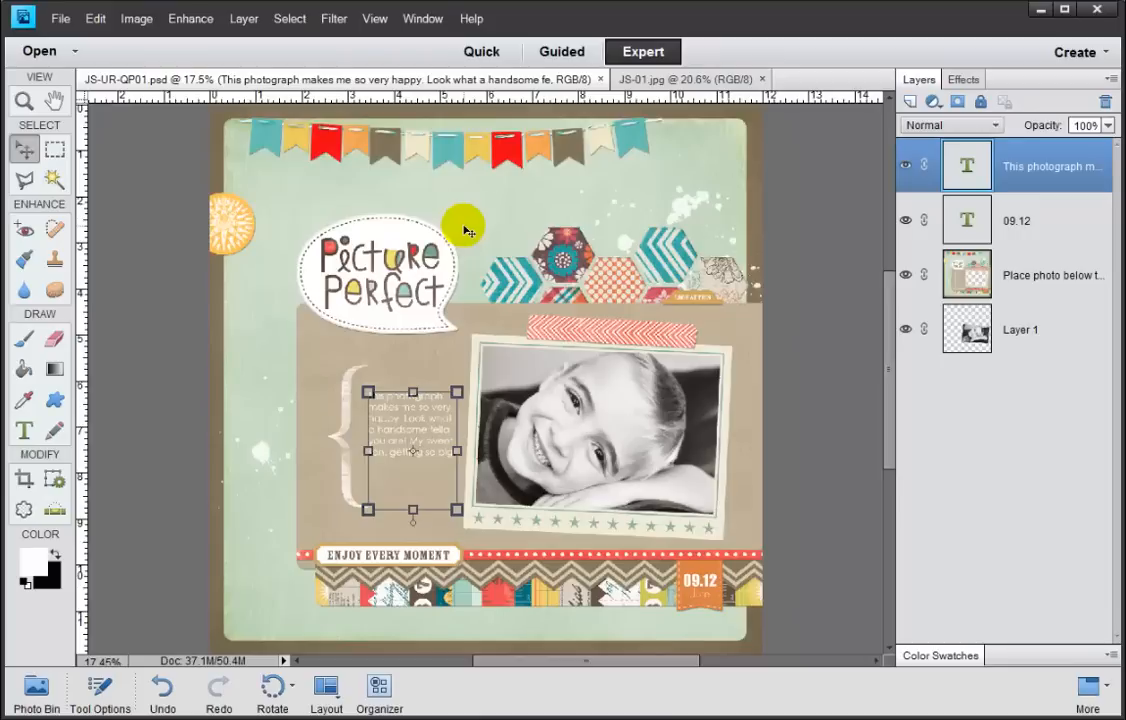
{"action": "mouse_move", "coordinate": [436, 190]}
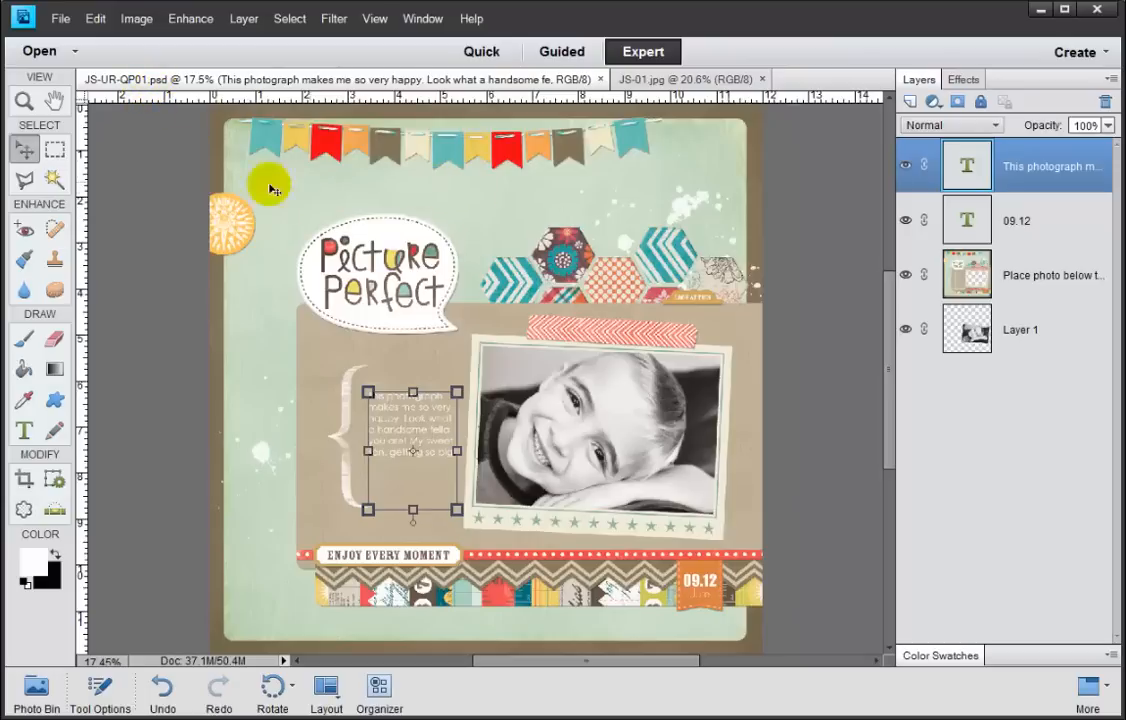
{"action": "mouse_move", "coordinate": [428, 256]}
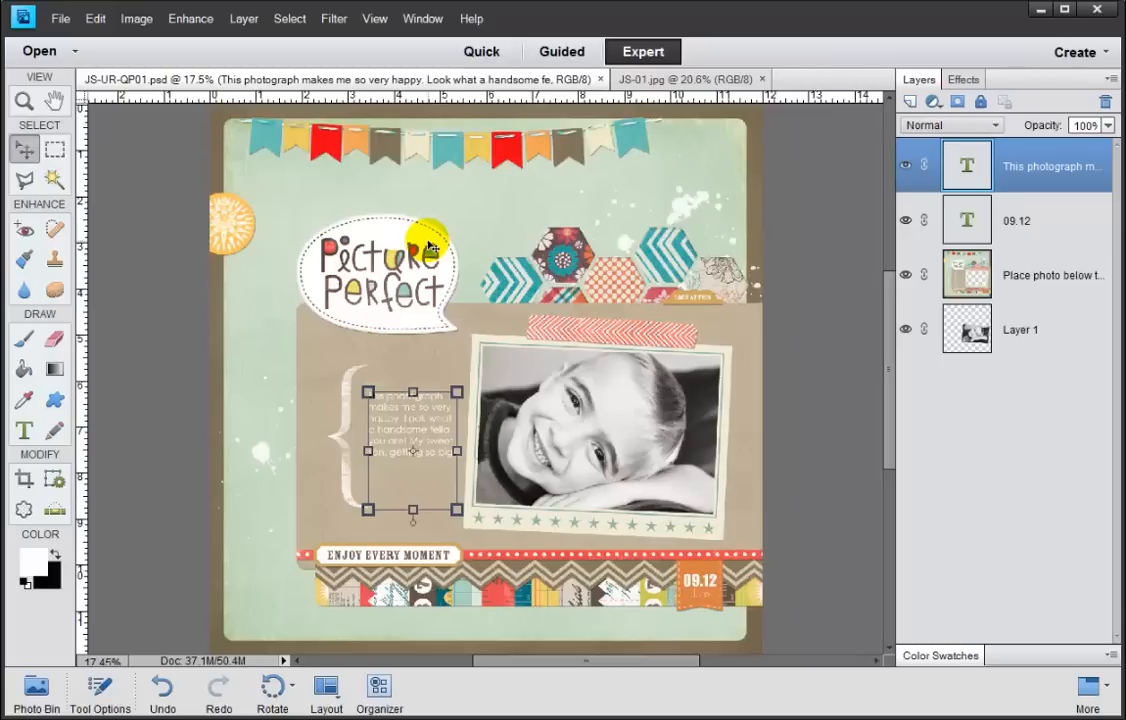
{"action": "mouse_move", "coordinate": [430, 236]}
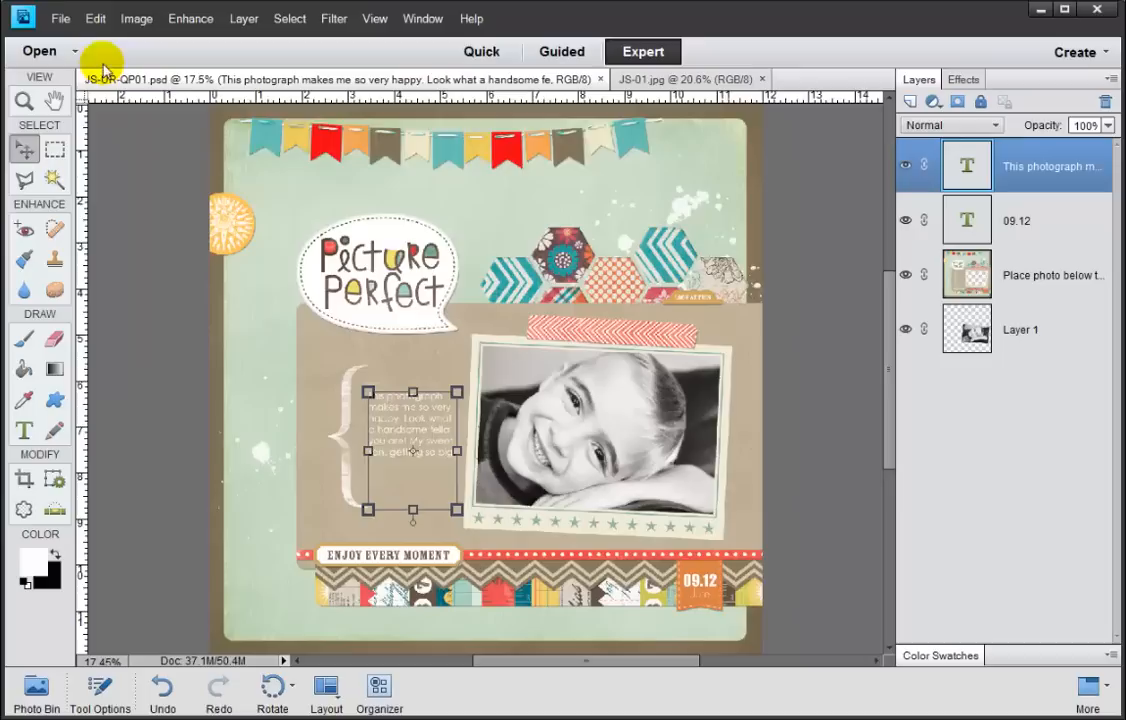
Start Save As into the PrintFiles folder with format JPEG, naming the copy JS-UR-QP01.jpg.
{"action": "left_click", "coordinate": [60, 18]}
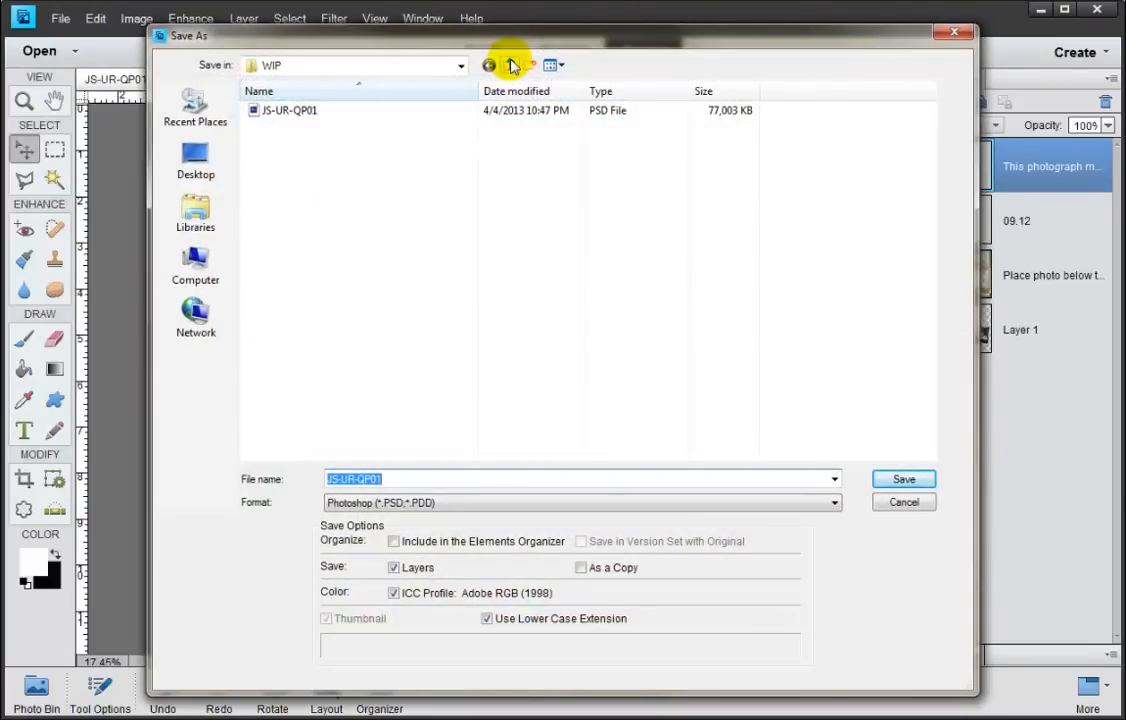
{"action": "left_click", "coordinate": [512, 64]}
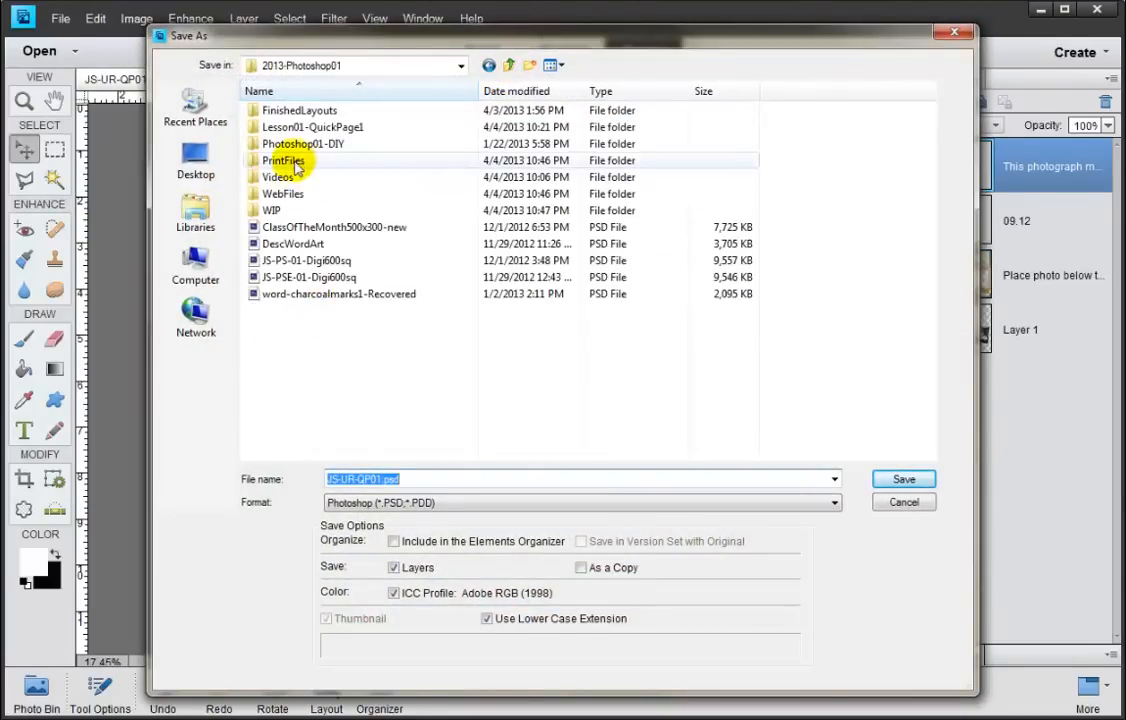
{"action": "double_click", "coordinate": [284, 160]}
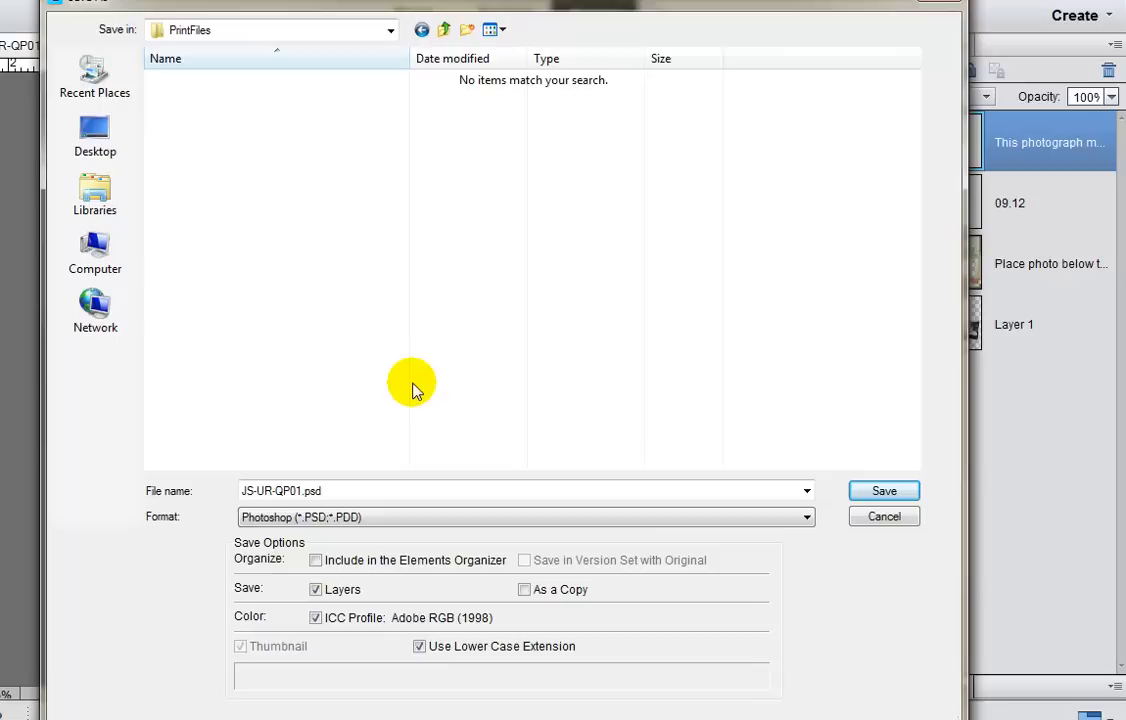
{"action": "mouse_move", "coordinate": [408, 364]}
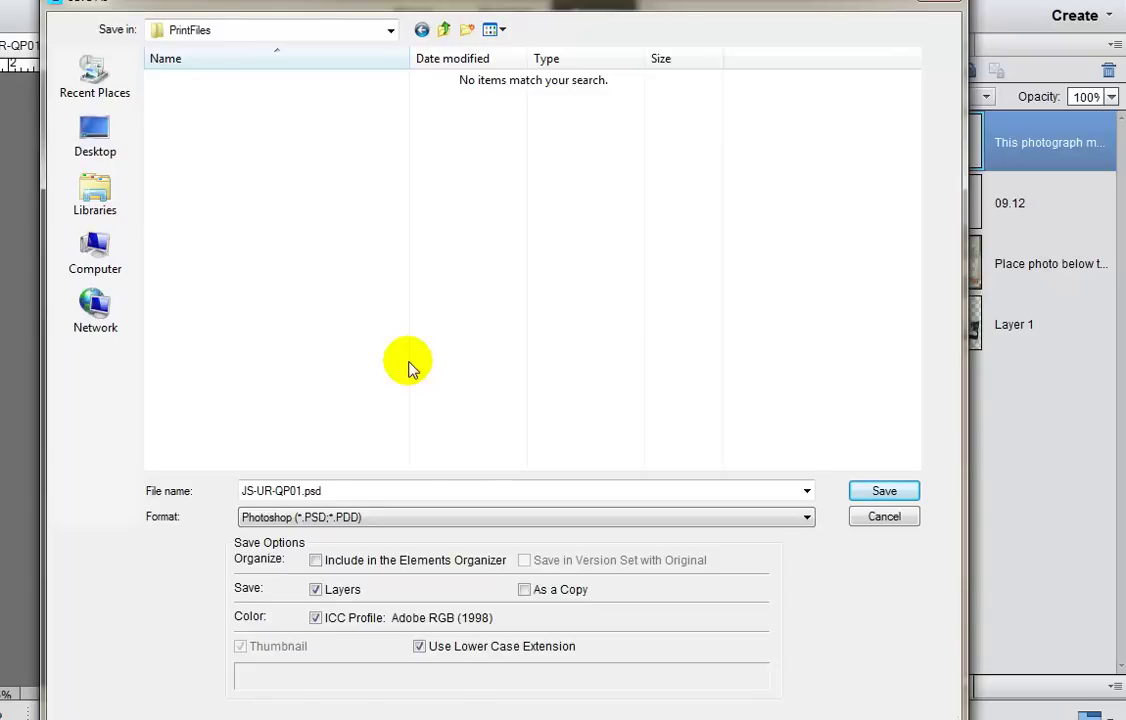
{"action": "mouse_move", "coordinate": [382, 422]}
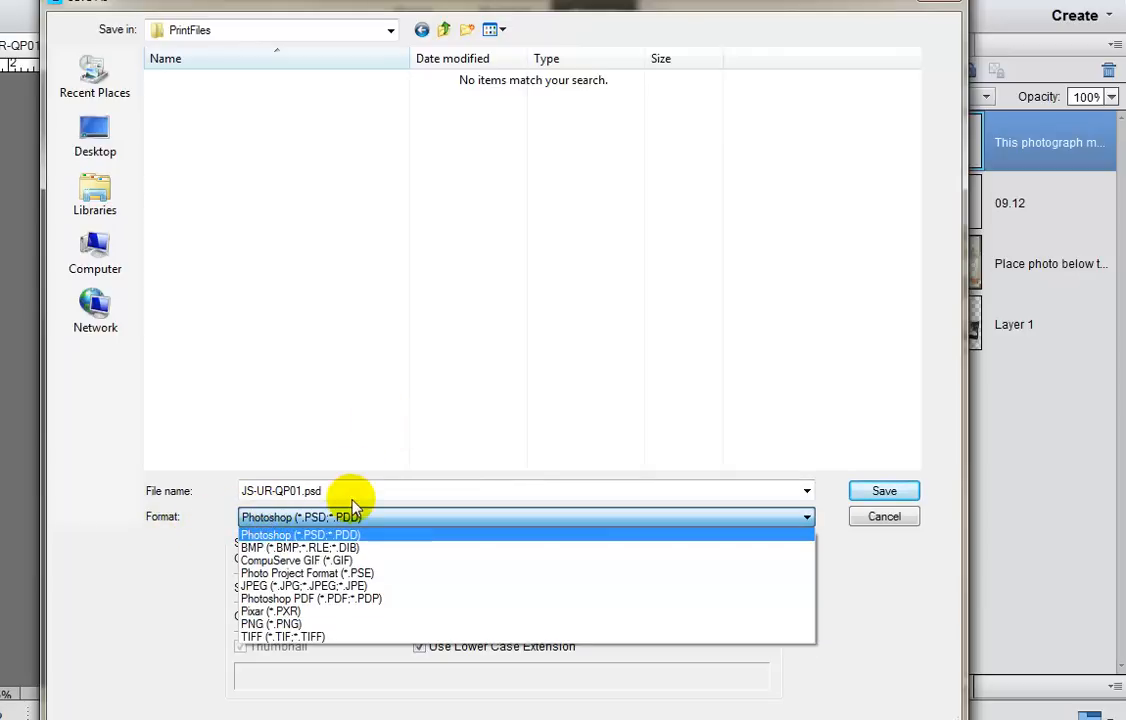
{"action": "mouse_move", "coordinate": [328, 584]}
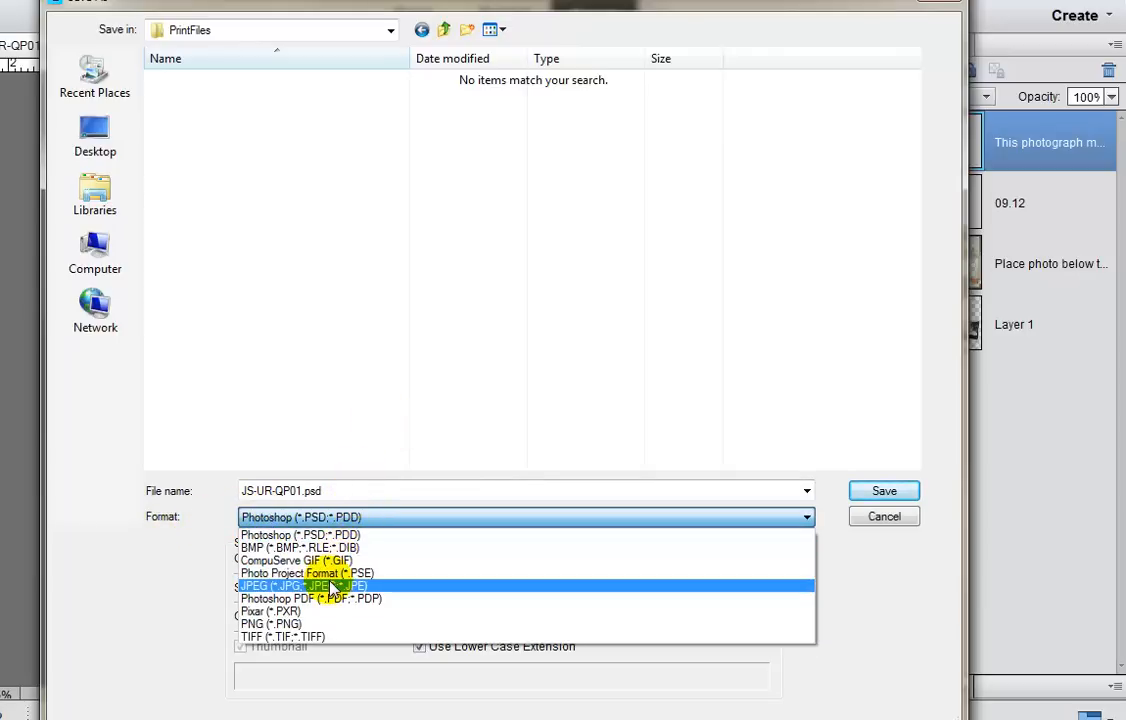
{"action": "left_click", "coordinate": [300, 584]}
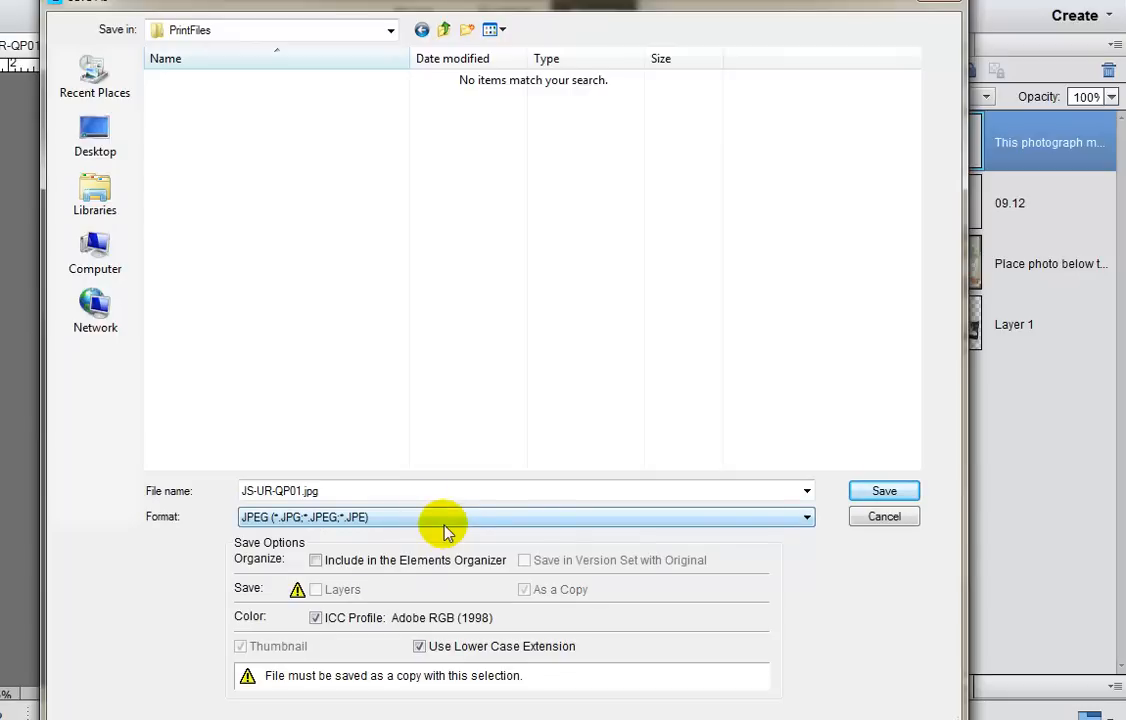
{"action": "mouse_move", "coordinate": [364, 480]}
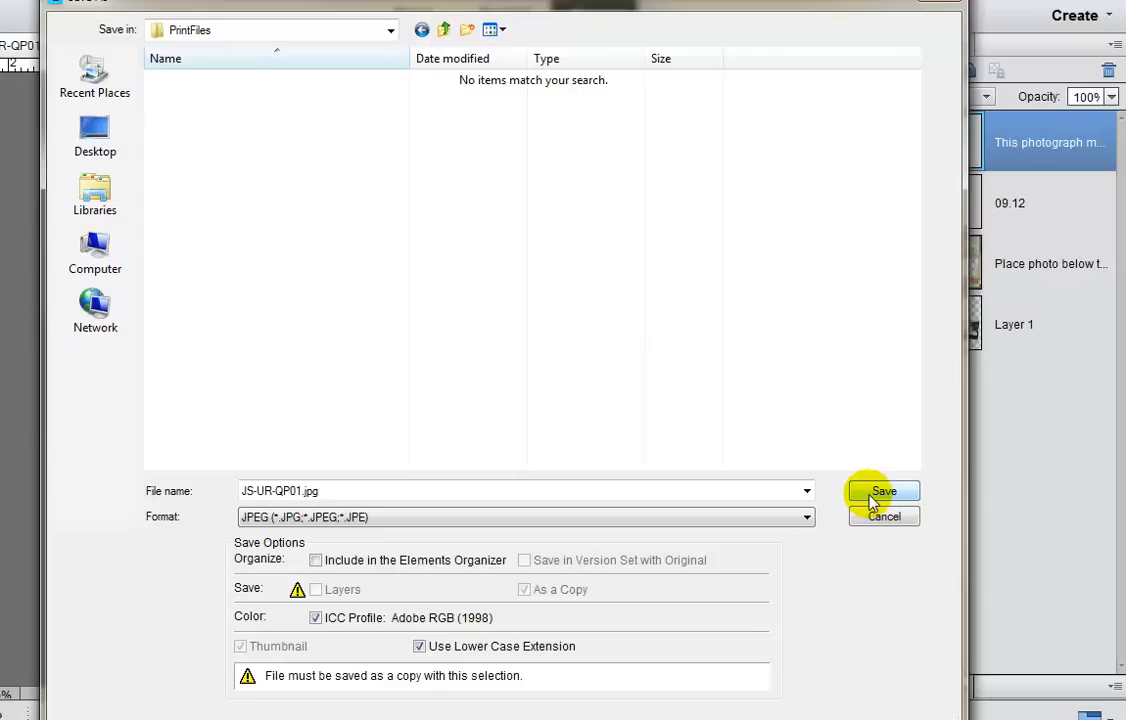
Save the JPEG copy with JPEG Options quality raised to 12 (Maximum).
{"action": "left_click", "coordinate": [884, 492]}
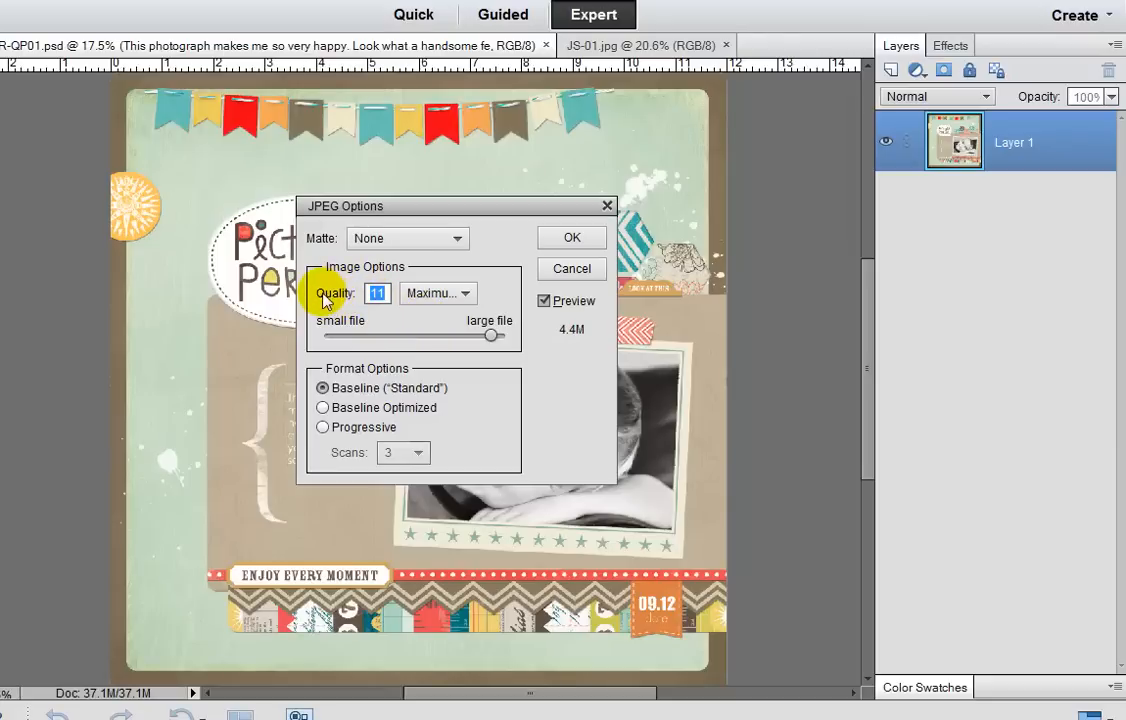
{"action": "mouse_move", "coordinate": [348, 336]}
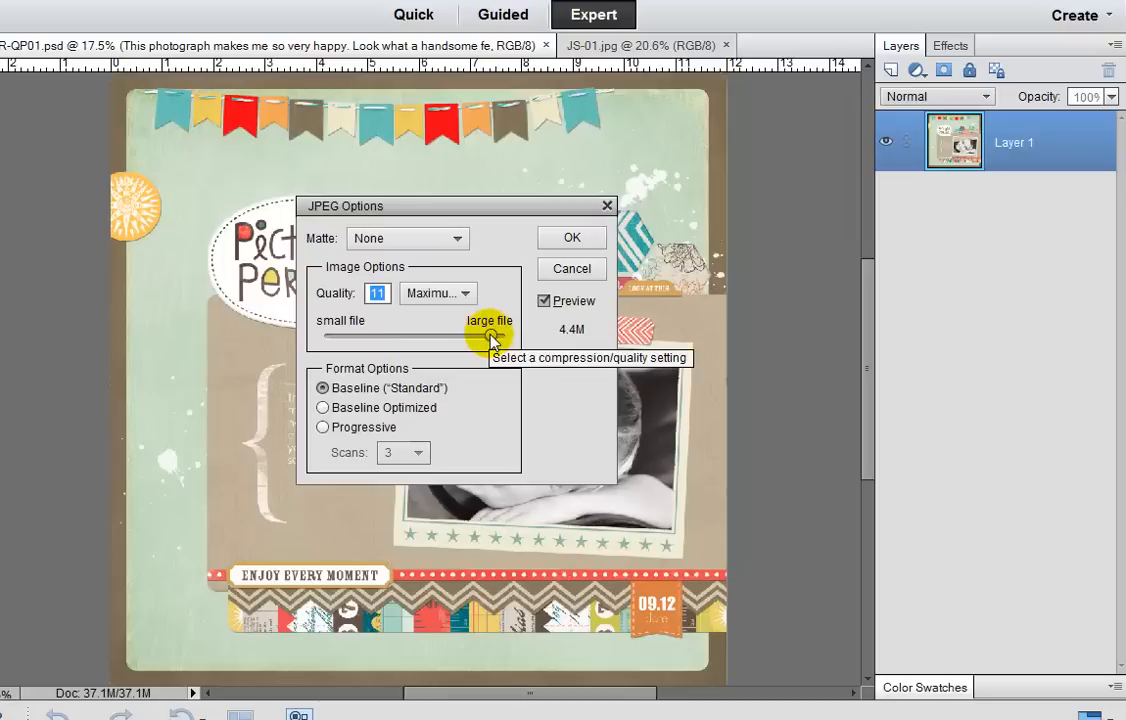
{"action": "left_click_drag", "start_coordinate": [490, 336], "coordinate": [504, 336]}
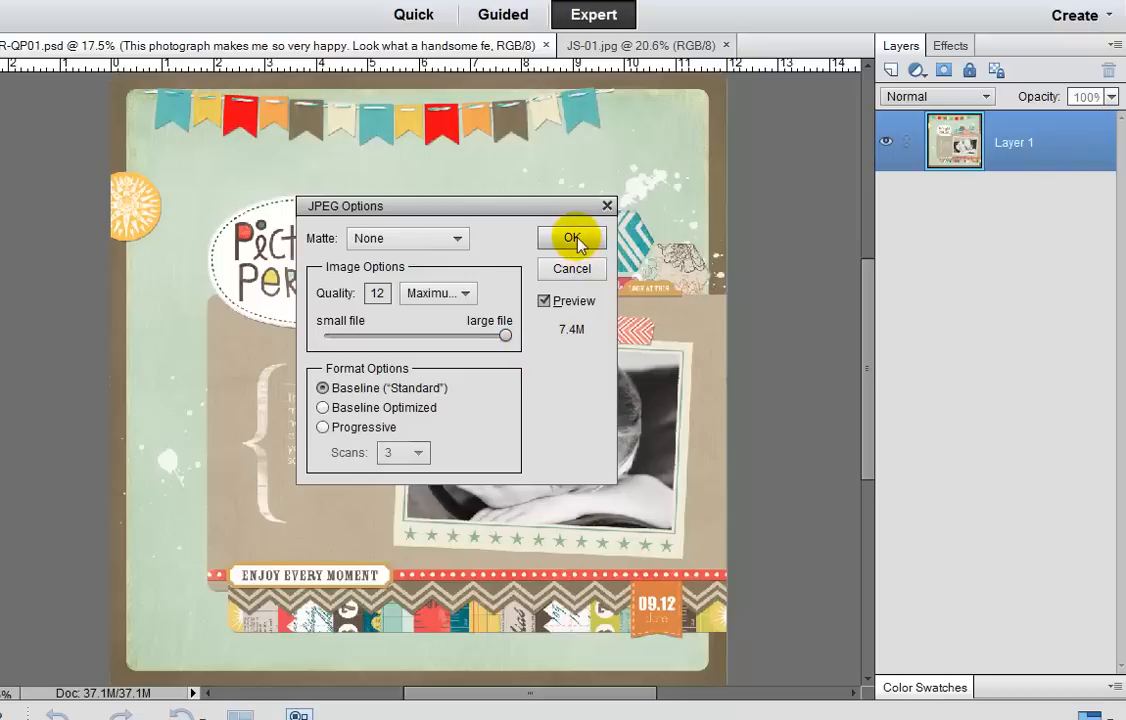
{"action": "left_click", "coordinate": [572, 238]}
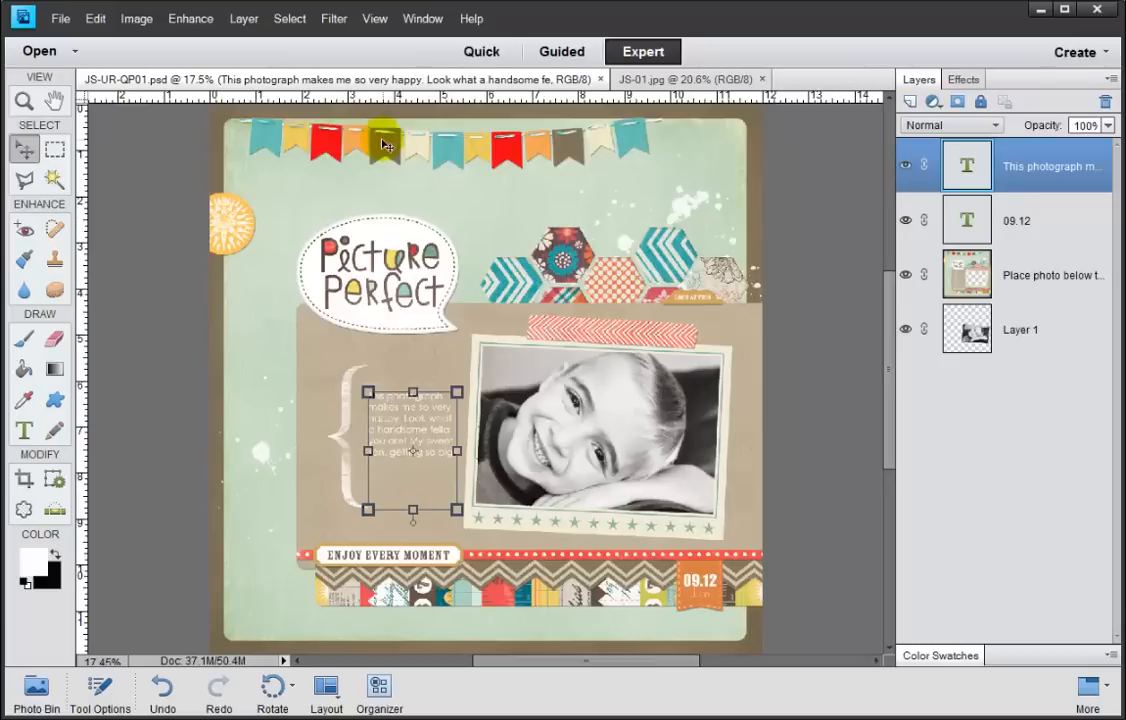
{"action": "mouse_move", "coordinate": [672, 192]}
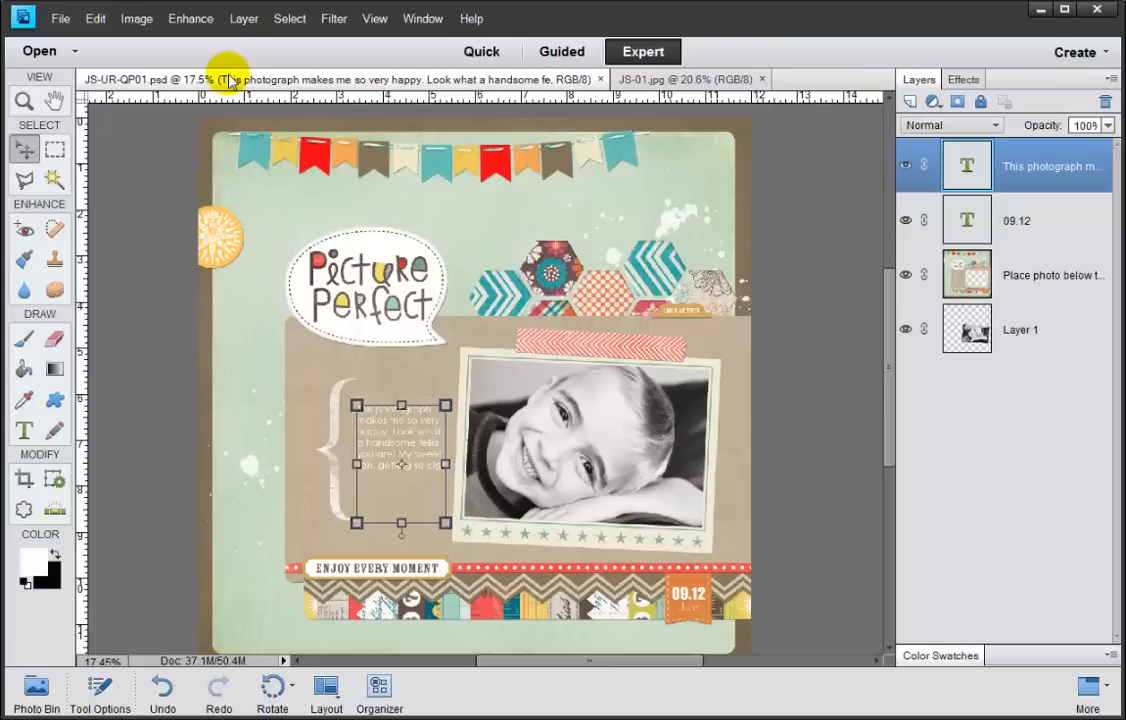
Bring up Image Size showing 3600 × 3600 px, 12 × 12 in at 300 ppi, selecting the resolution field.
{"action": "left_click", "coordinate": [136, 18]}
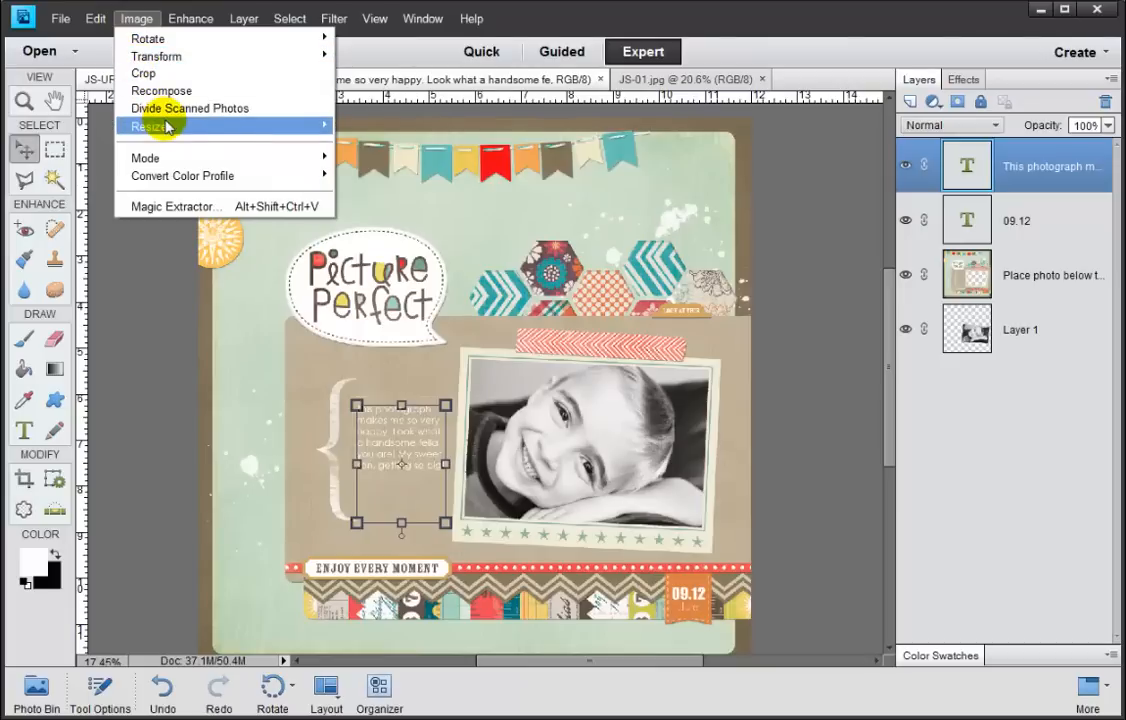
{"action": "left_click", "coordinate": [150, 128]}
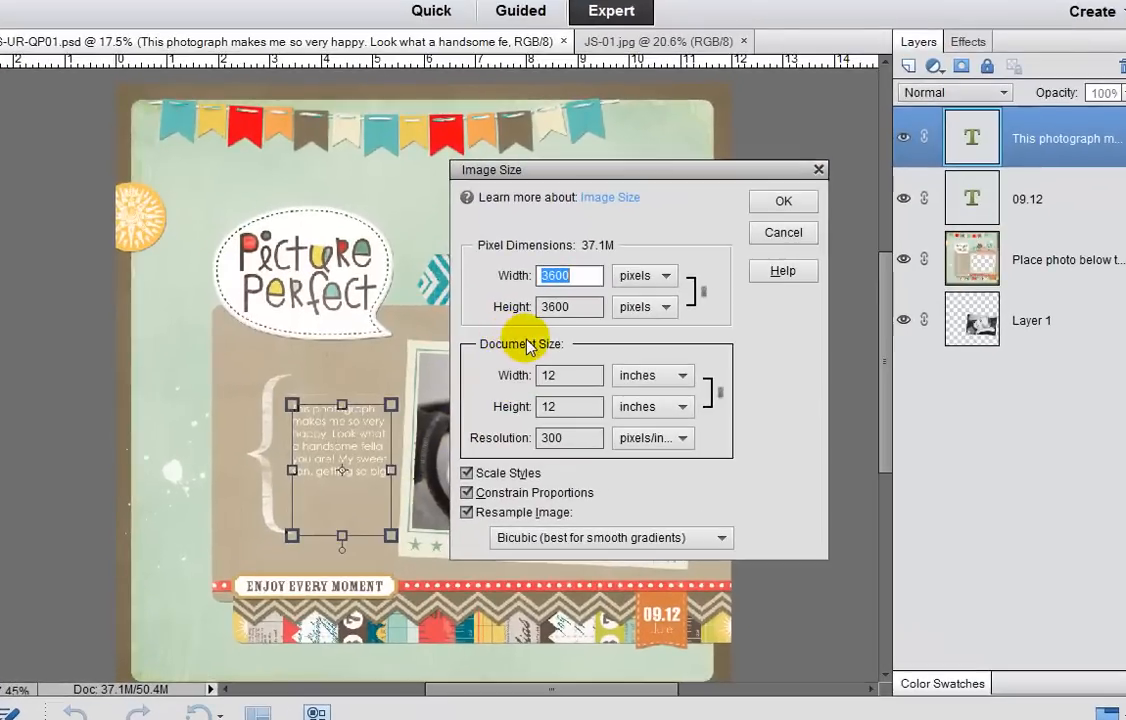
{"action": "mouse_move", "coordinate": [516, 412]}
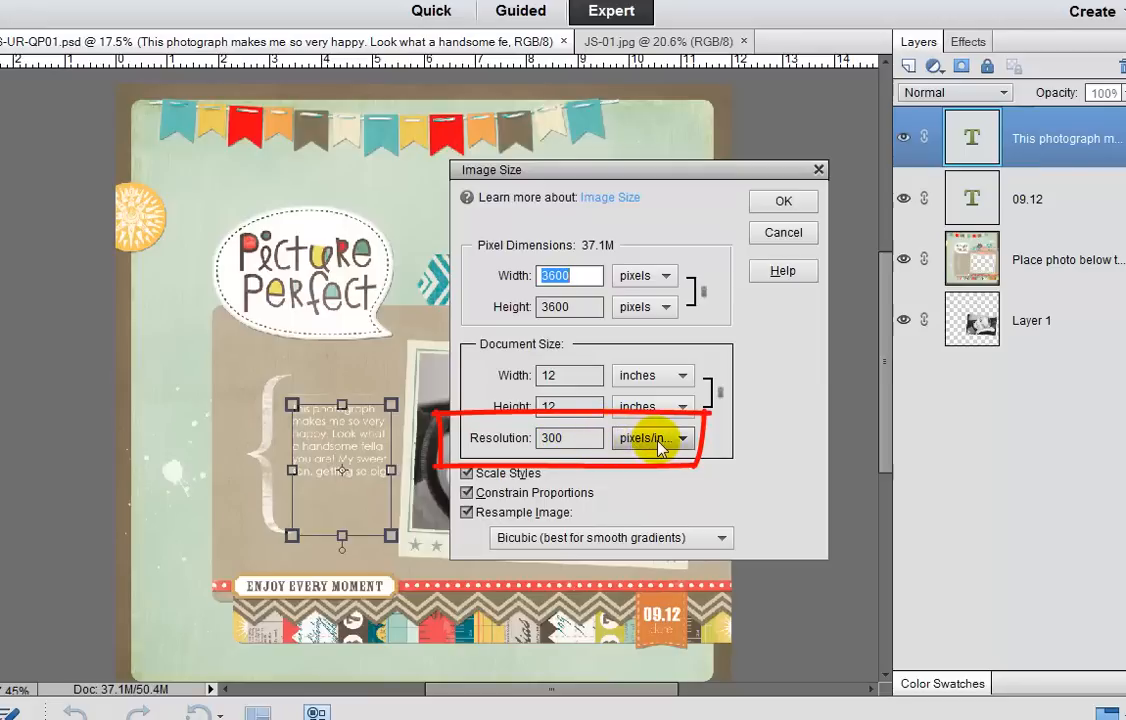
{"action": "left_click", "coordinate": [566, 438]}
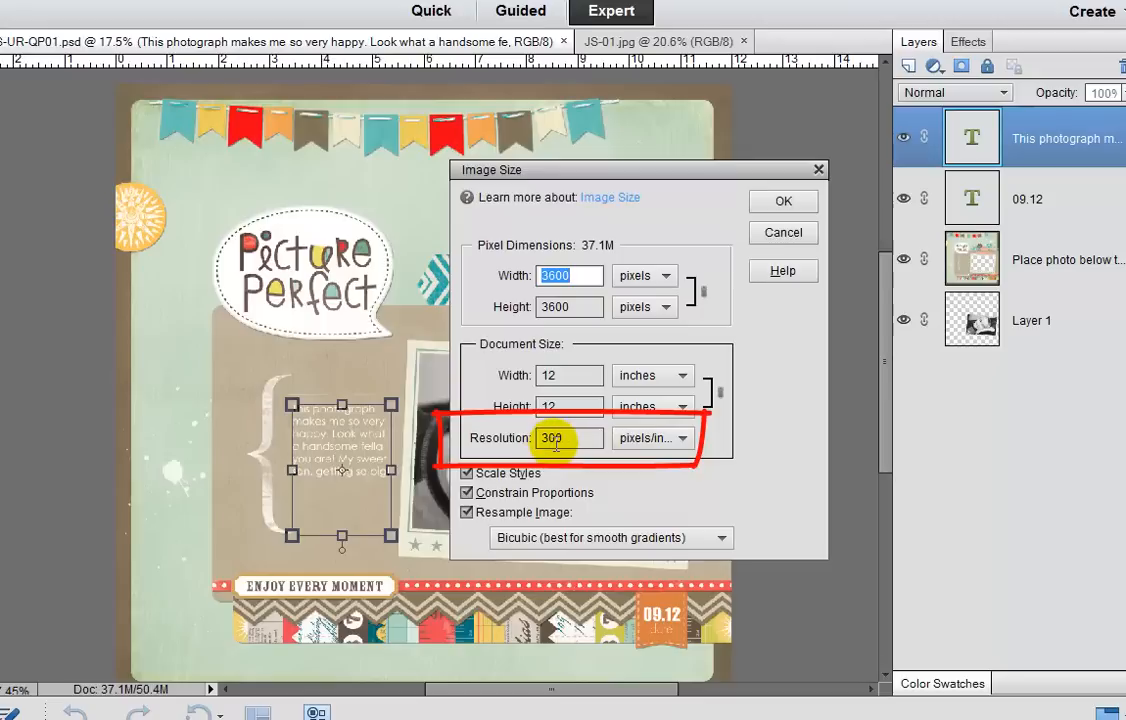
{"action": "mouse_move", "coordinate": [568, 442]}
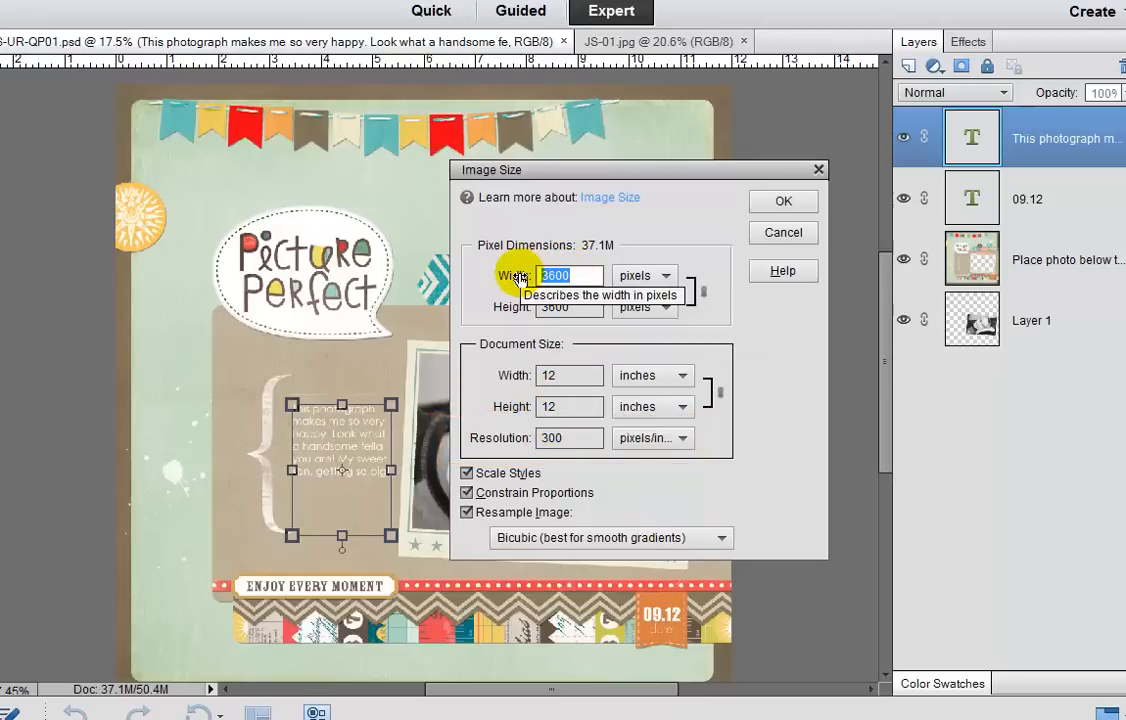
{"action": "mouse_move", "coordinate": [500, 448]}
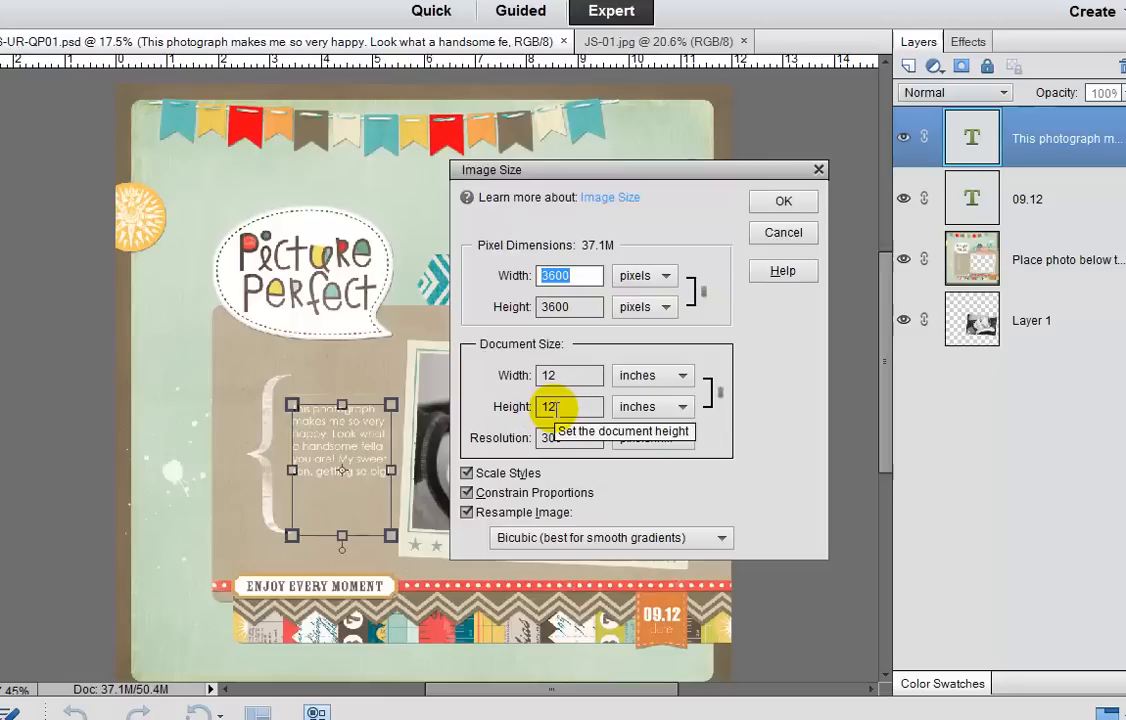
{"action": "mouse_move", "coordinate": [588, 318]}
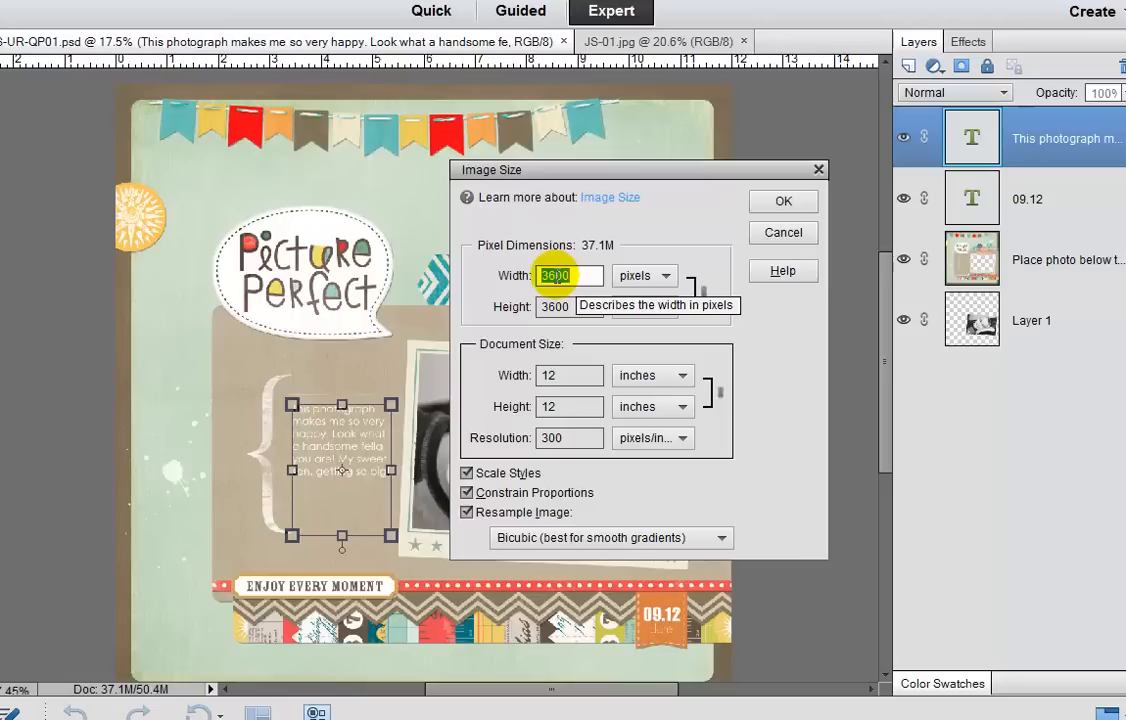
{"action": "mouse_move", "coordinate": [564, 388]}
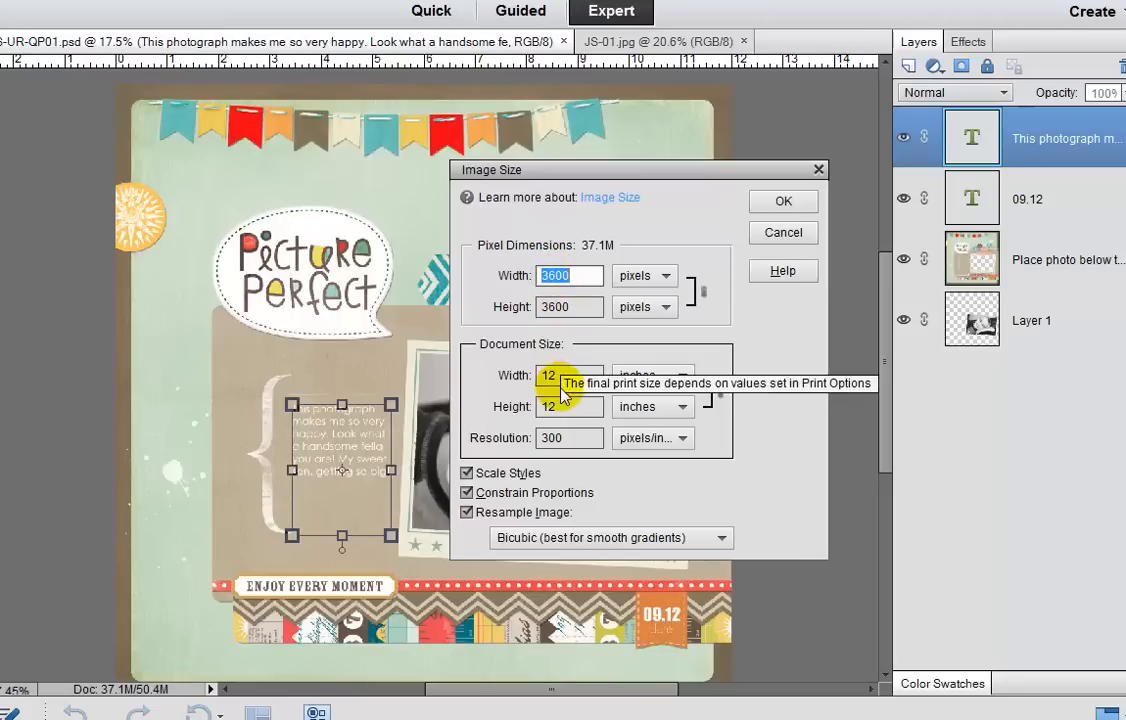
{"action": "mouse_move", "coordinate": [524, 500]}
{"action": "type", "text": "72"}
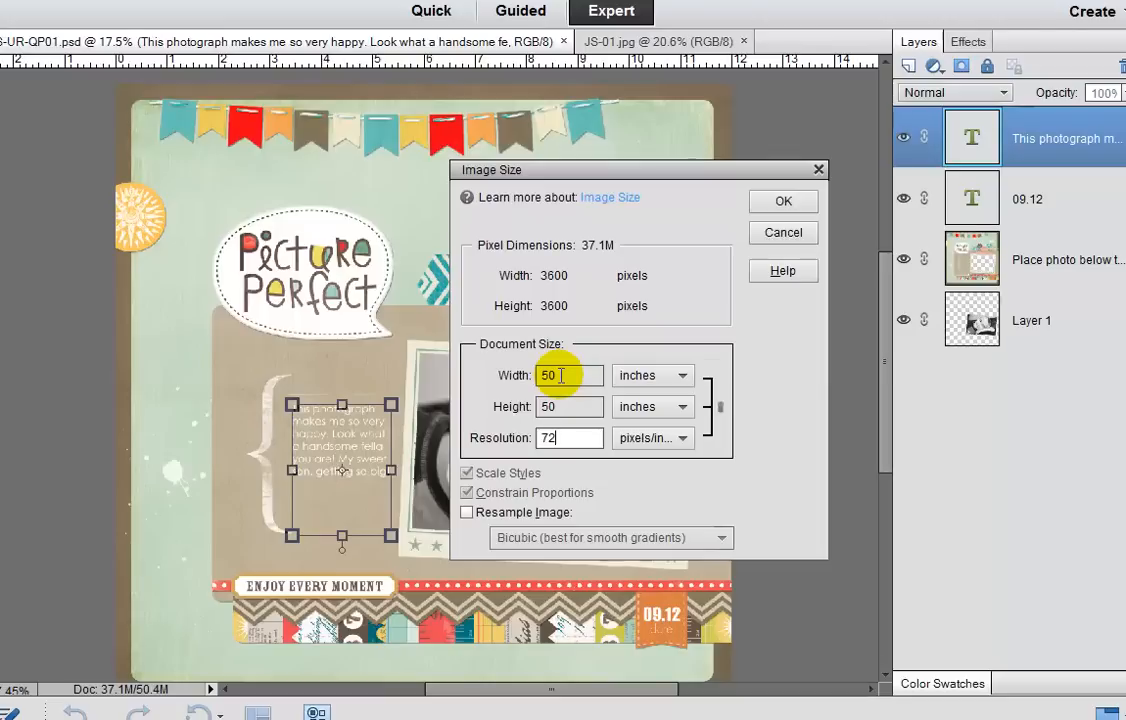
{"action": "mouse_move", "coordinate": [576, 304]}
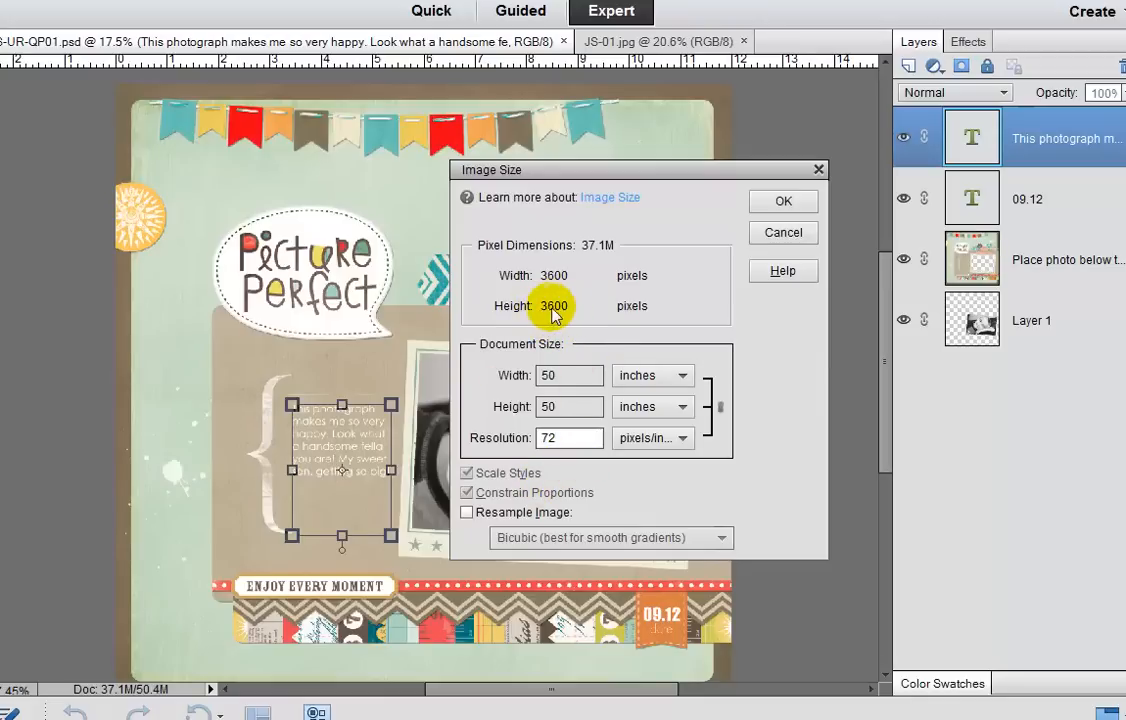
Turn off Resample Image so 72 ppi keeps 3600 × 3600 px at 50 × 50 inches.
{"action": "left_click", "coordinate": [568, 376]}
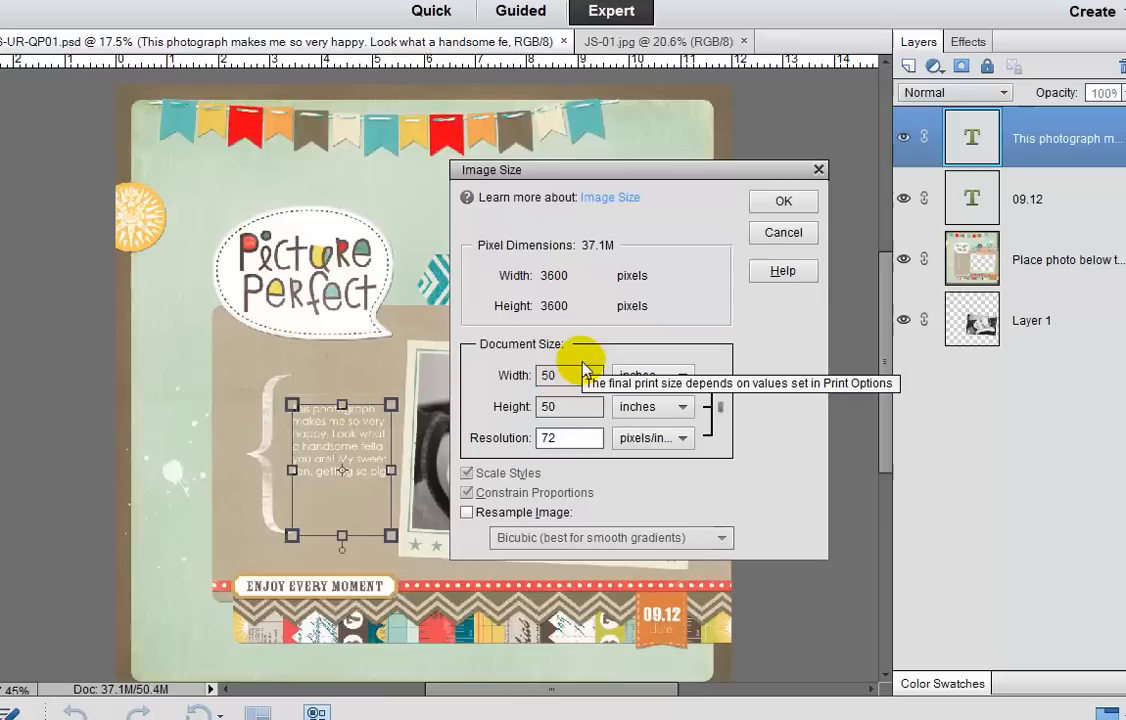
{"action": "left_click", "coordinate": [568, 376]}
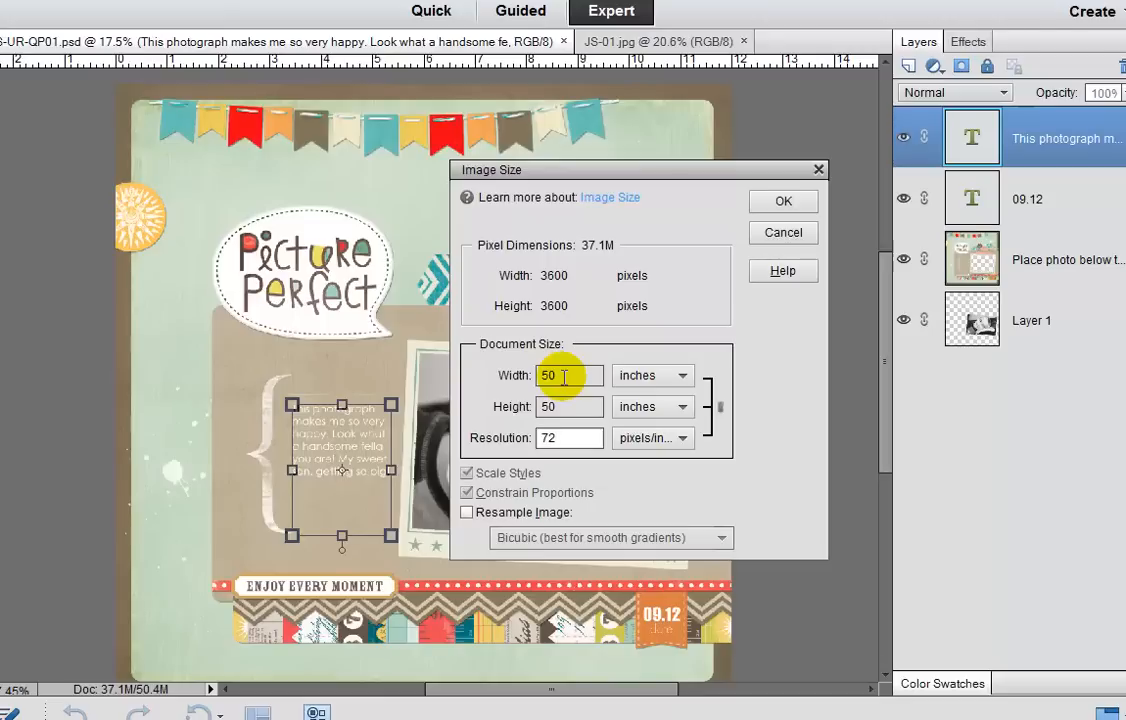
{"action": "mouse_move", "coordinate": [778, 320]}
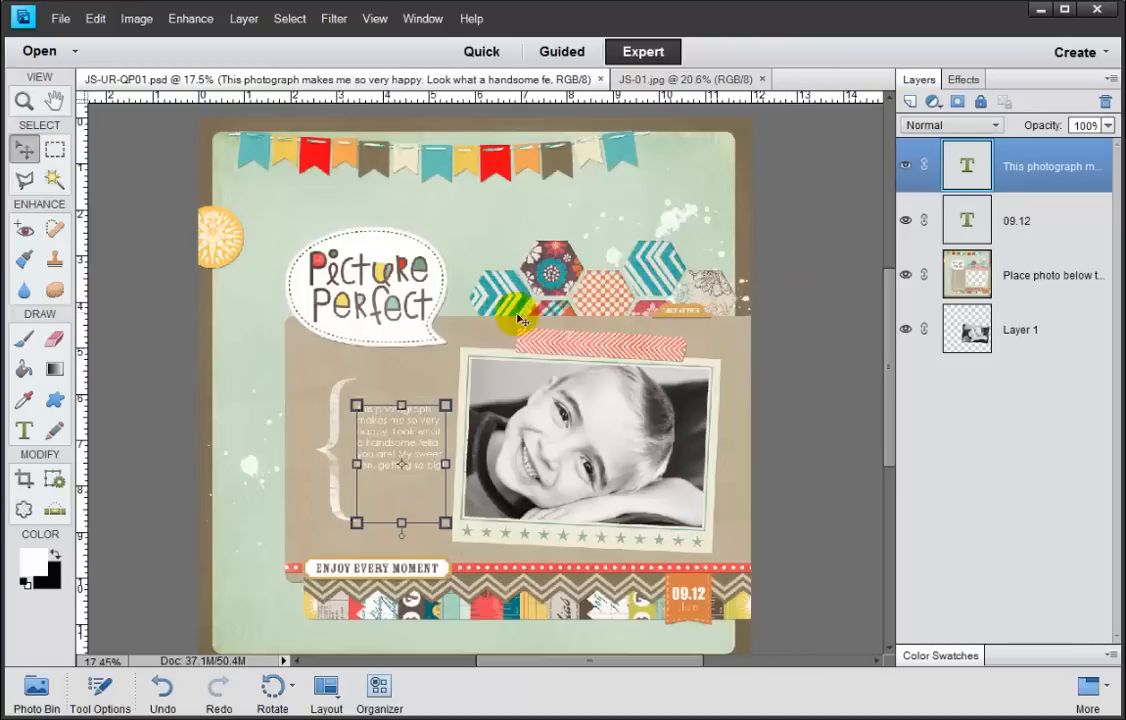
{"action": "mouse_move", "coordinate": [576, 262]}
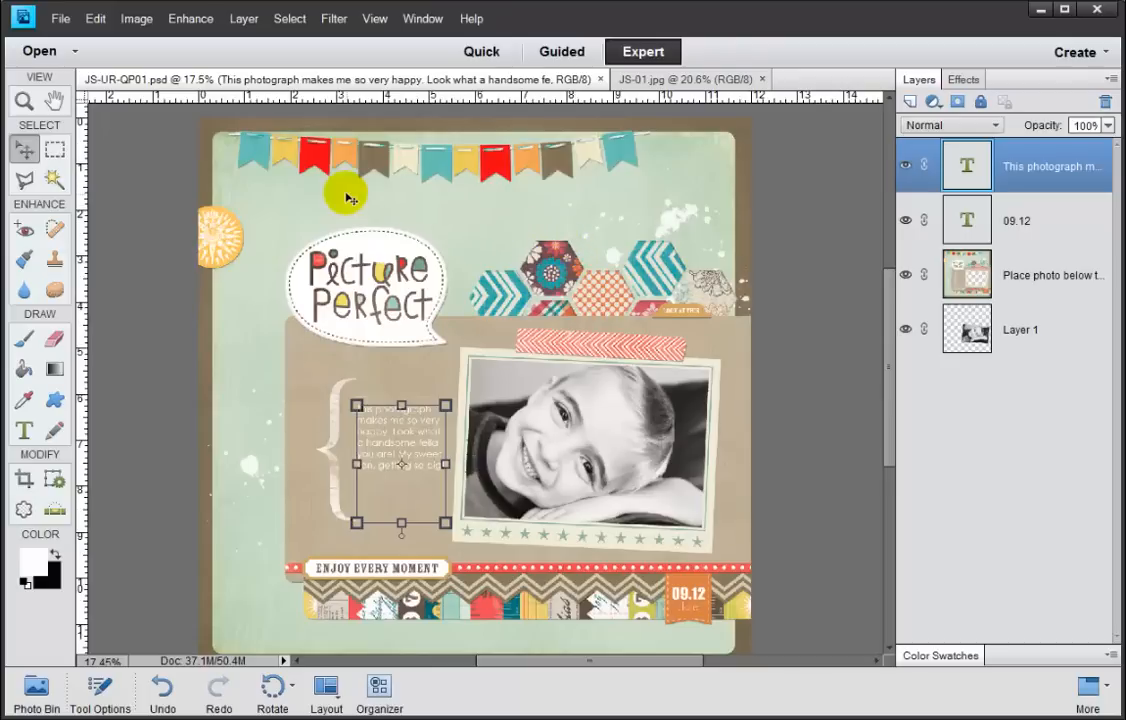
Launch Save for Web, accepting the large-image warning to reach the 3600 × 3600 JPEG preview.
{"action": "left_click", "coordinate": [60, 18]}
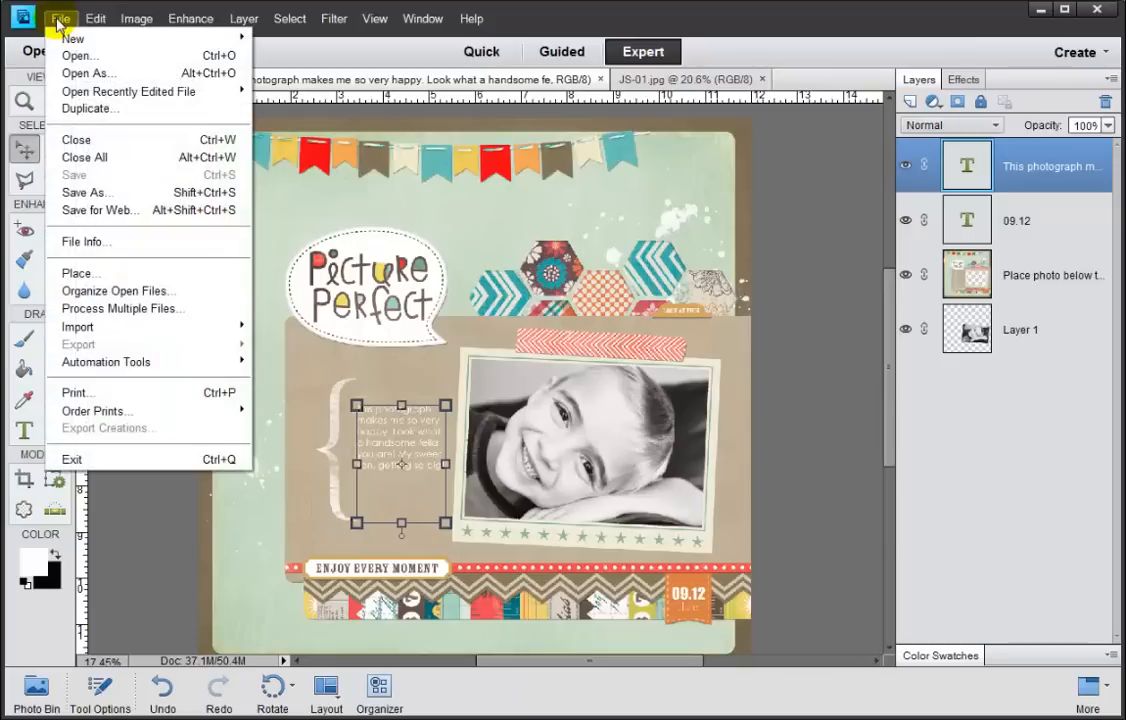
{"action": "mouse_move", "coordinate": [98, 210]}
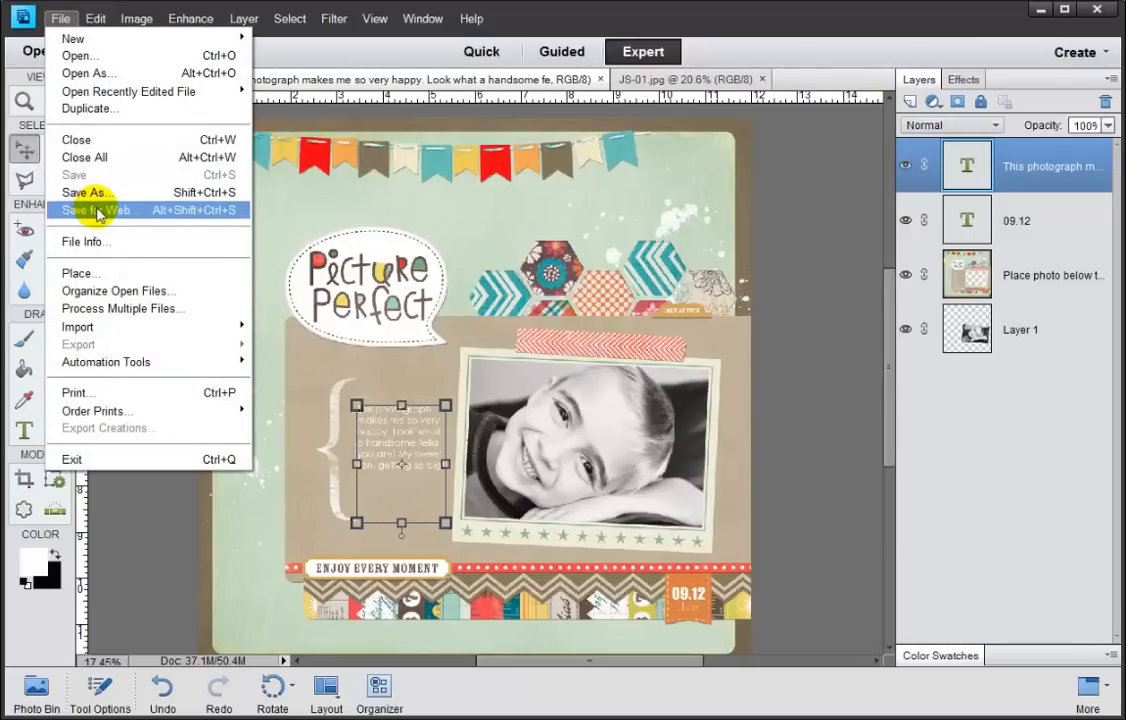
{"action": "left_click", "coordinate": [94, 210]}
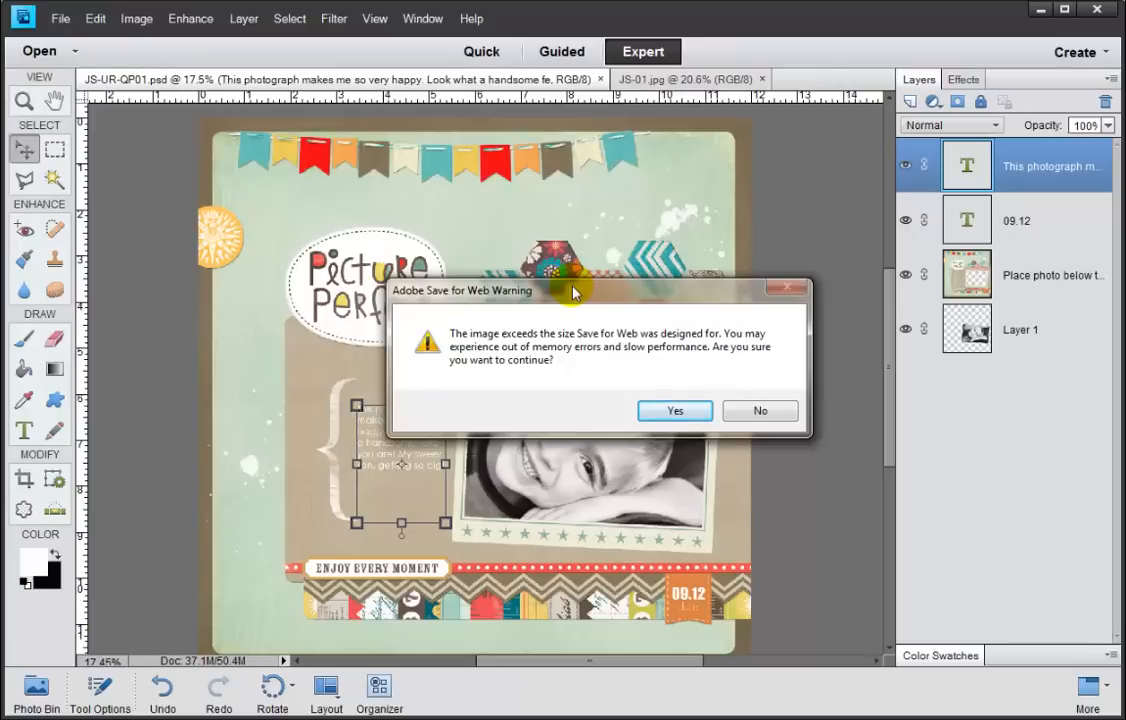
{"action": "mouse_move", "coordinate": [636, 398]}
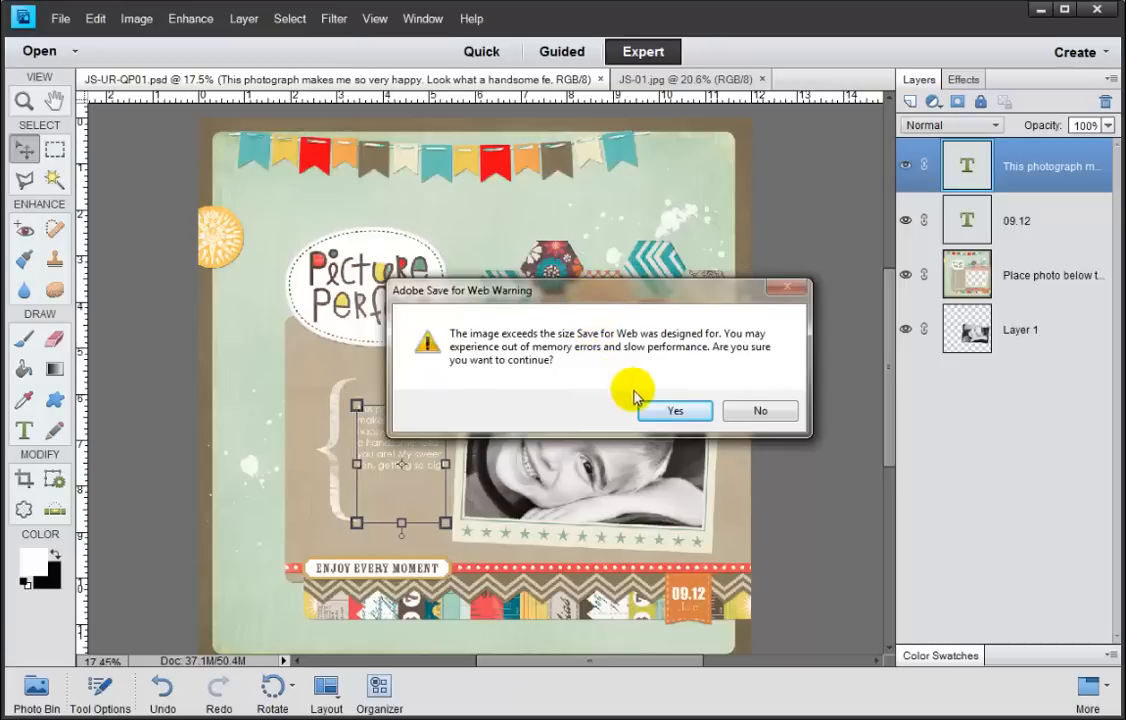
{"action": "left_click", "coordinate": [674, 410]}
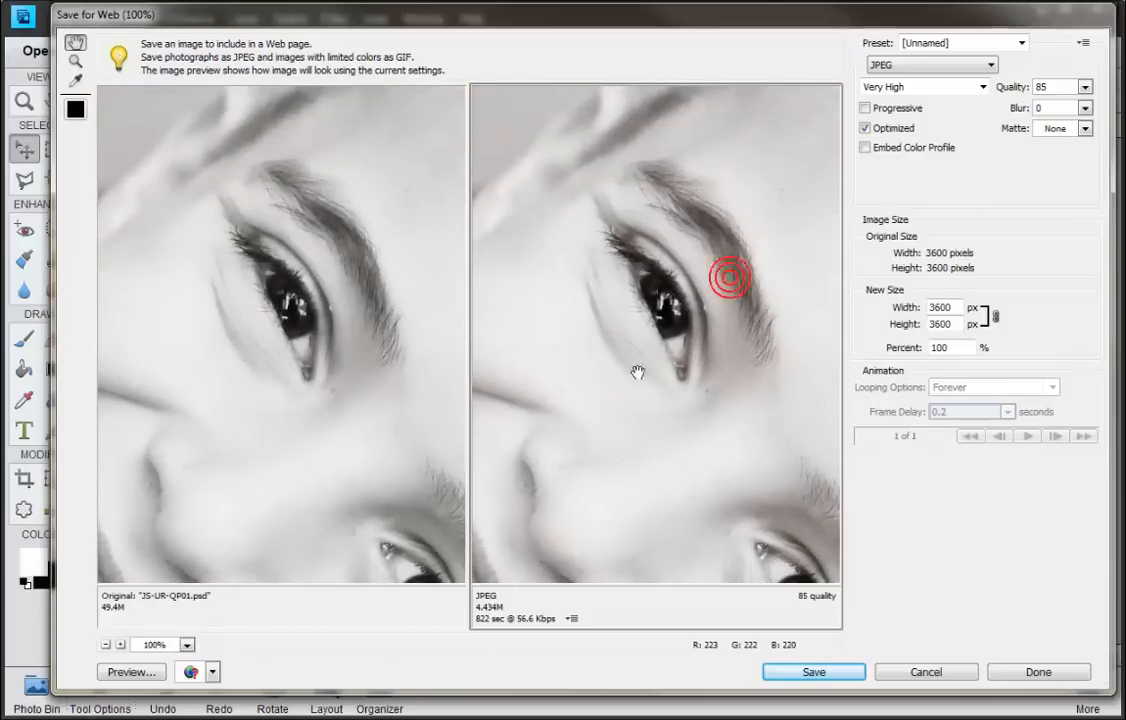
{"action": "mouse_move", "coordinate": [748, 414]}
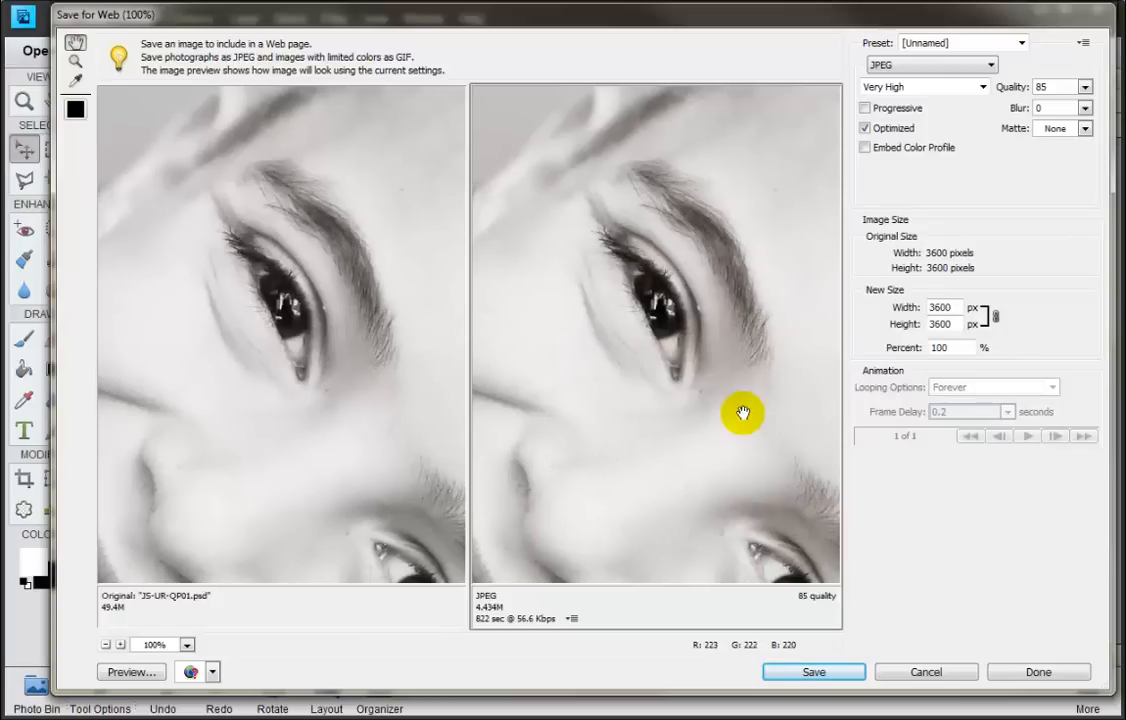
{"action": "mouse_move", "coordinate": [632, 370]}
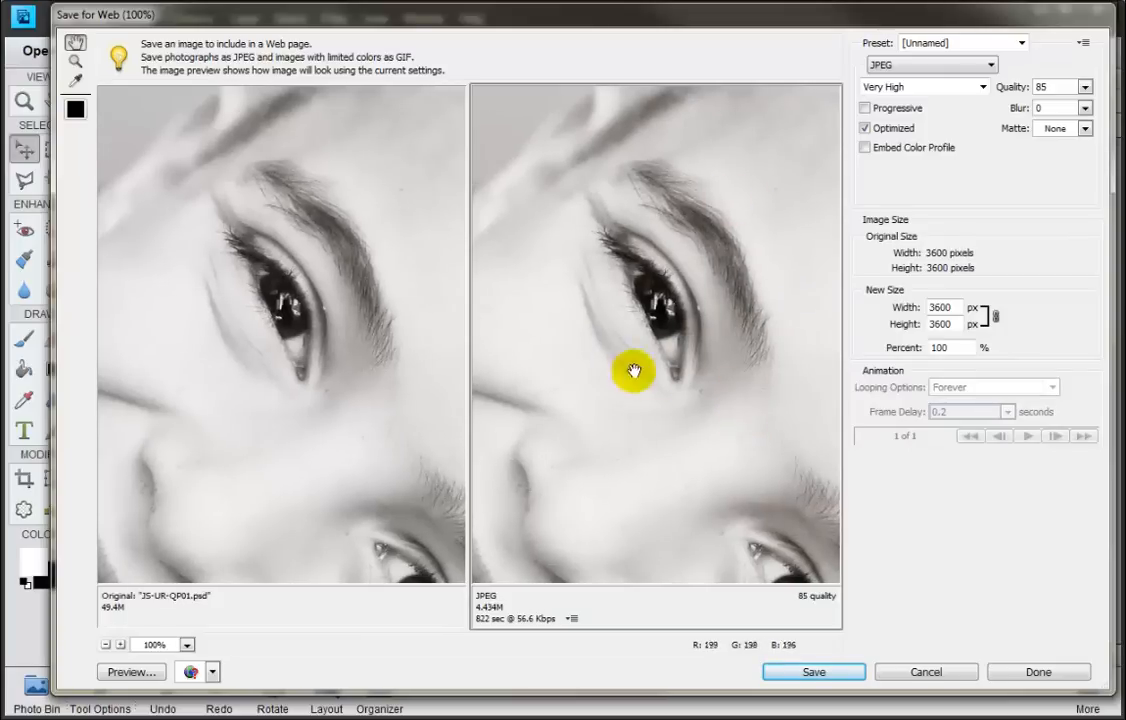
{"action": "mouse_move", "coordinate": [780, 356]}
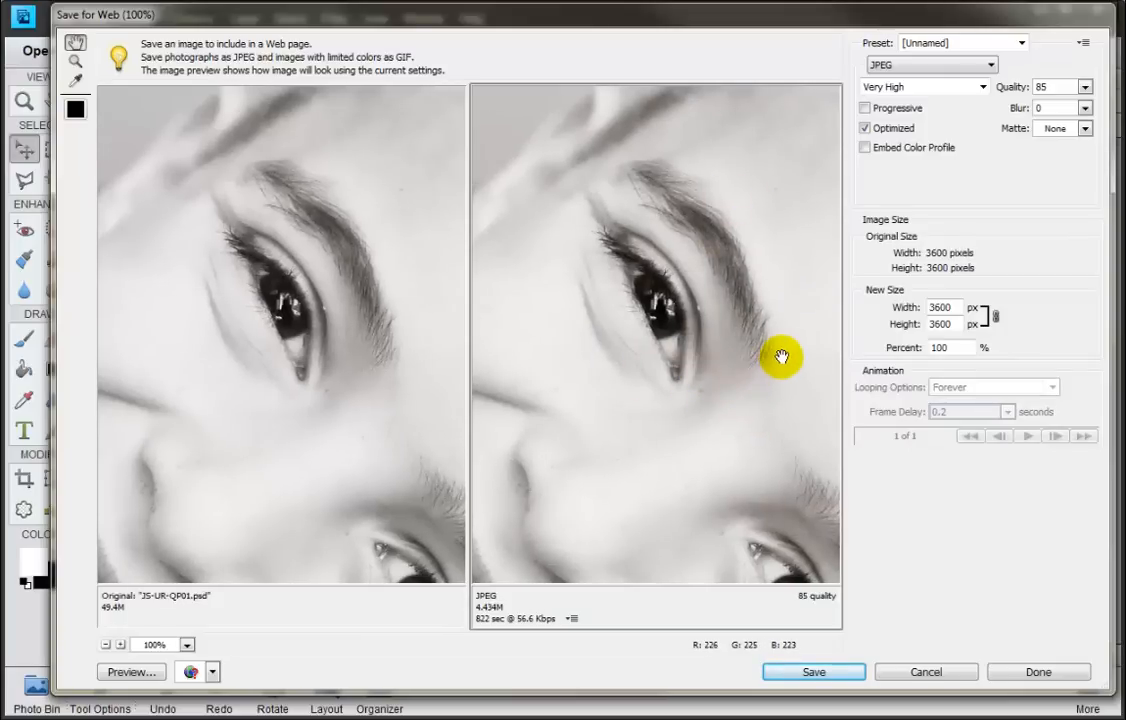
{"action": "mouse_move", "coordinate": [908, 312]}
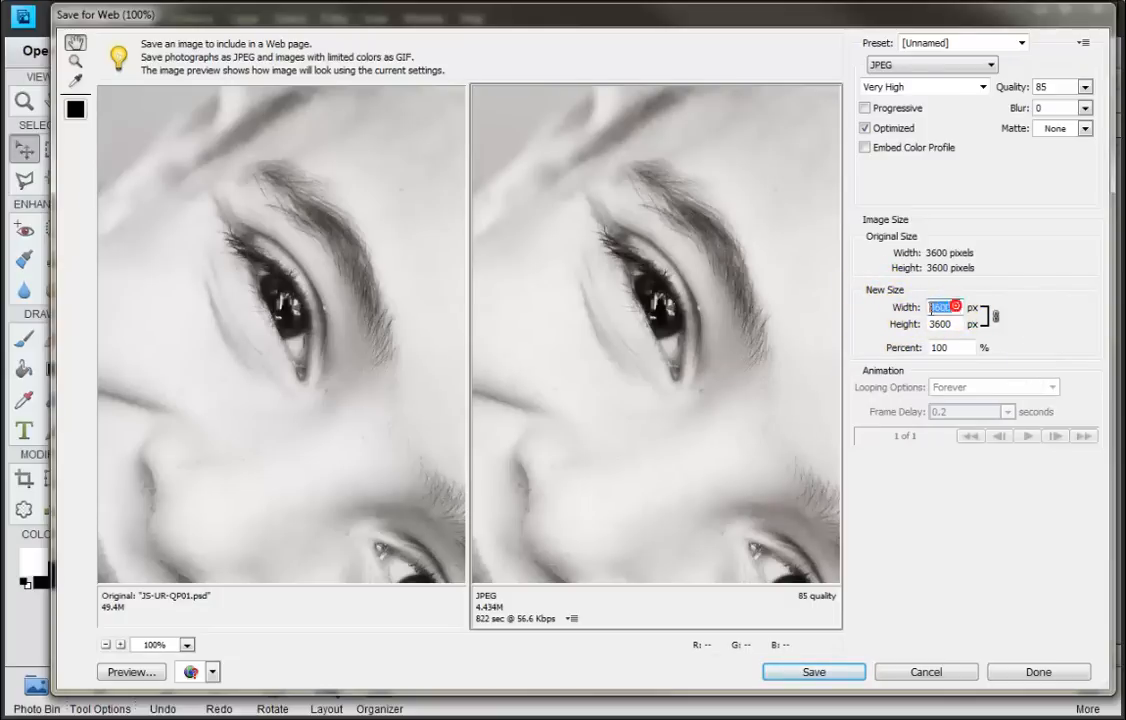
Set the Save for Web new size to 700 × 700 pixels and refresh the preview.
{"action": "left_click", "coordinate": [942, 308]}
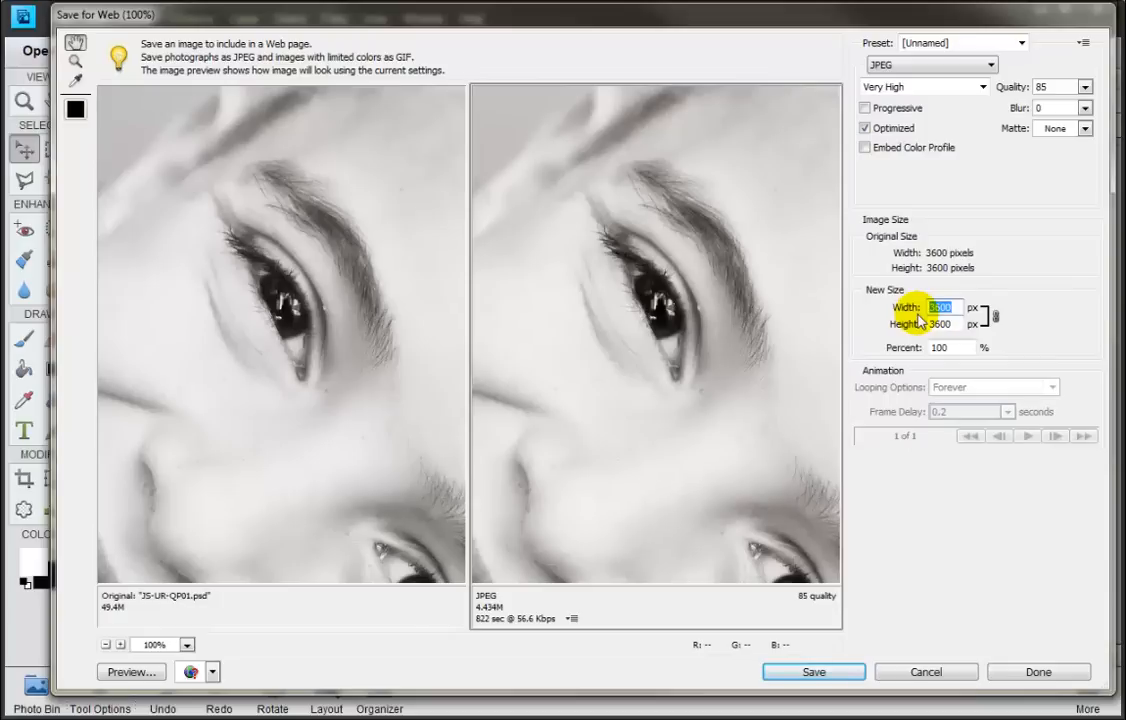
{"action": "type", "text": "70"}
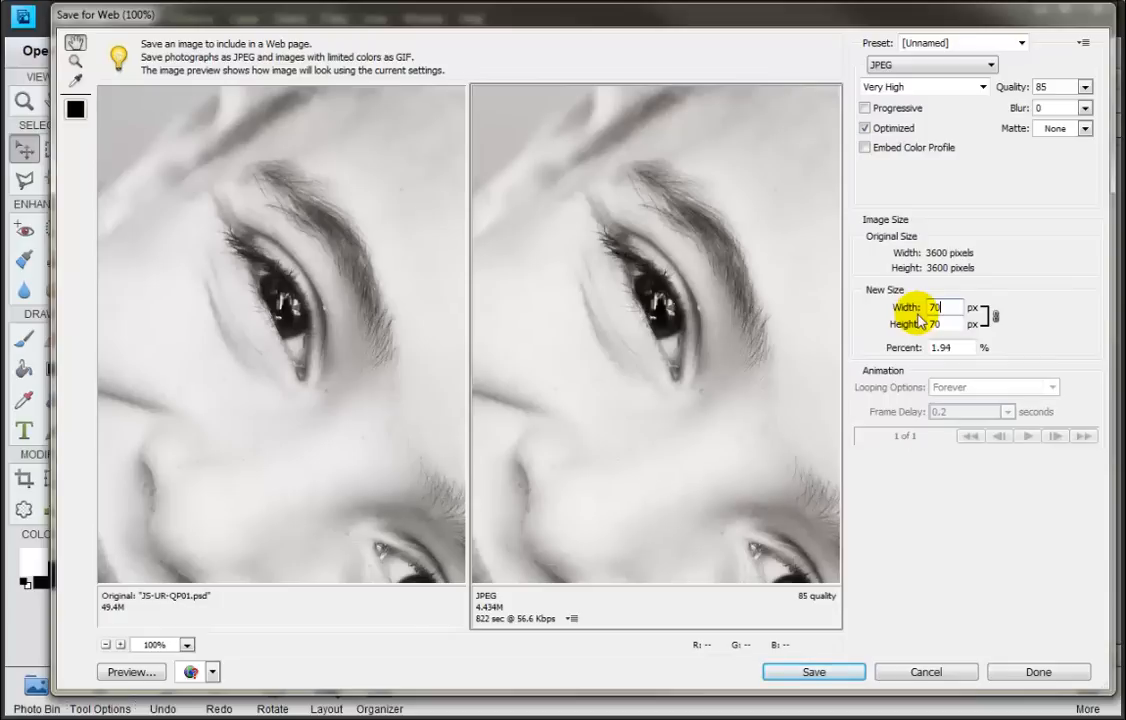
{"action": "type", "text": "00"}
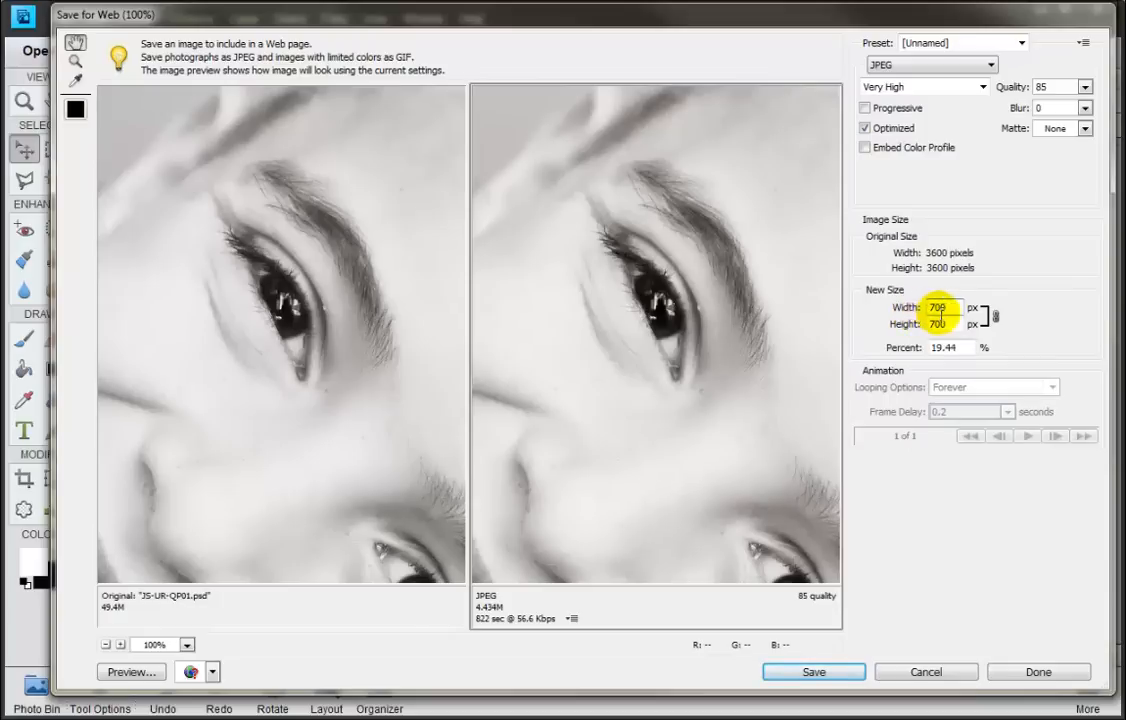
{"action": "left_click", "coordinate": [952, 324]}
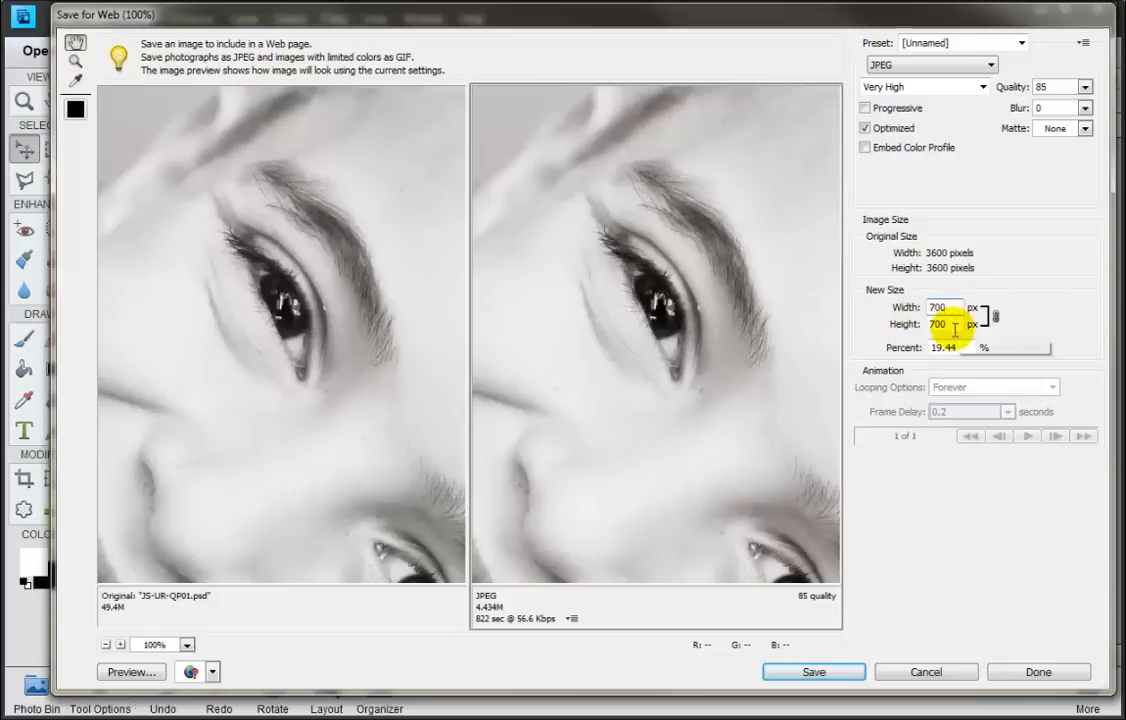
{"action": "mouse_move", "coordinate": [730, 222]}
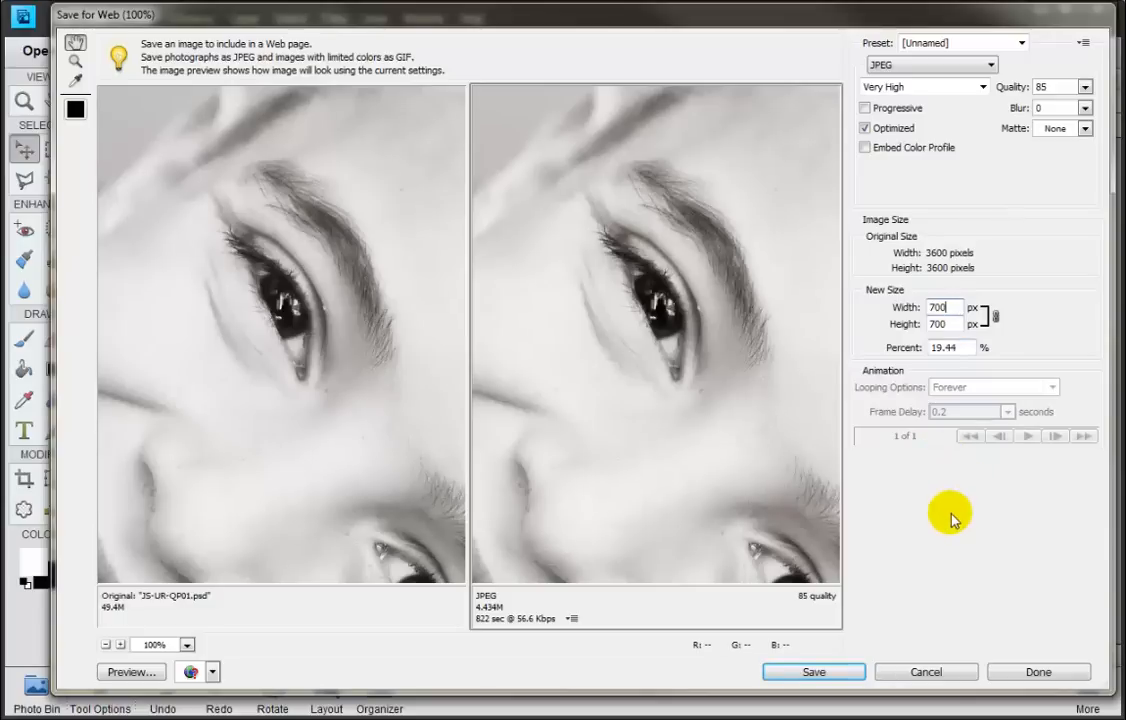
{"action": "left_click", "coordinate": [942, 308]}
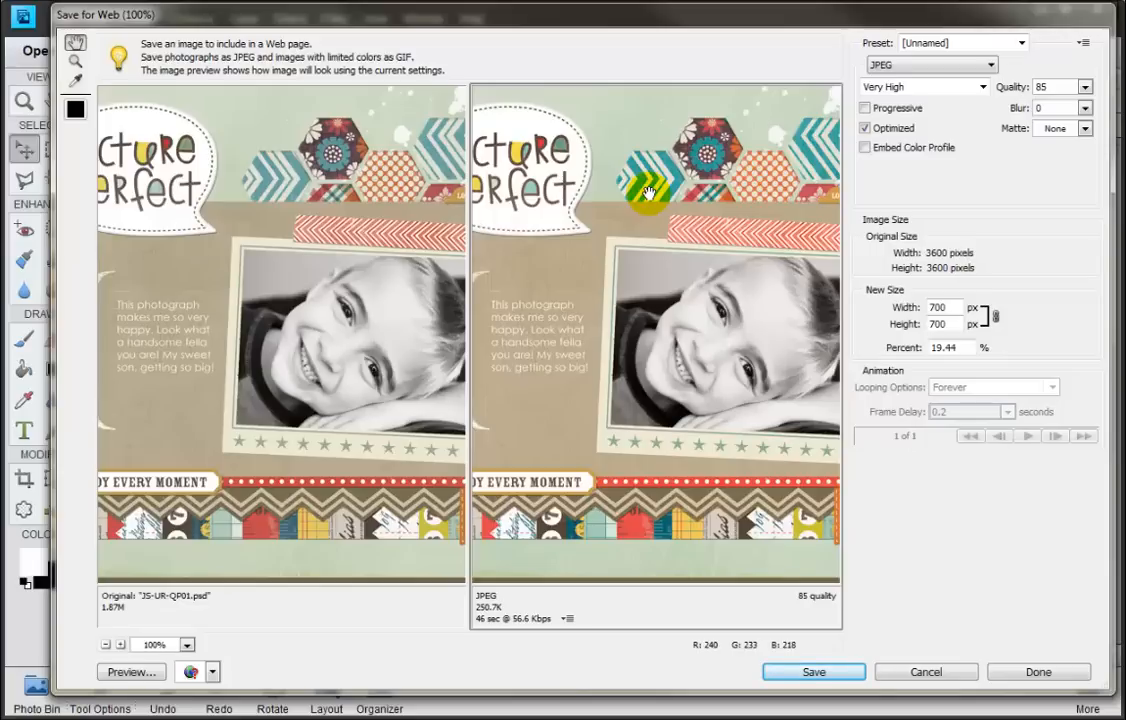
{"action": "mouse_move", "coordinate": [730, 204]}
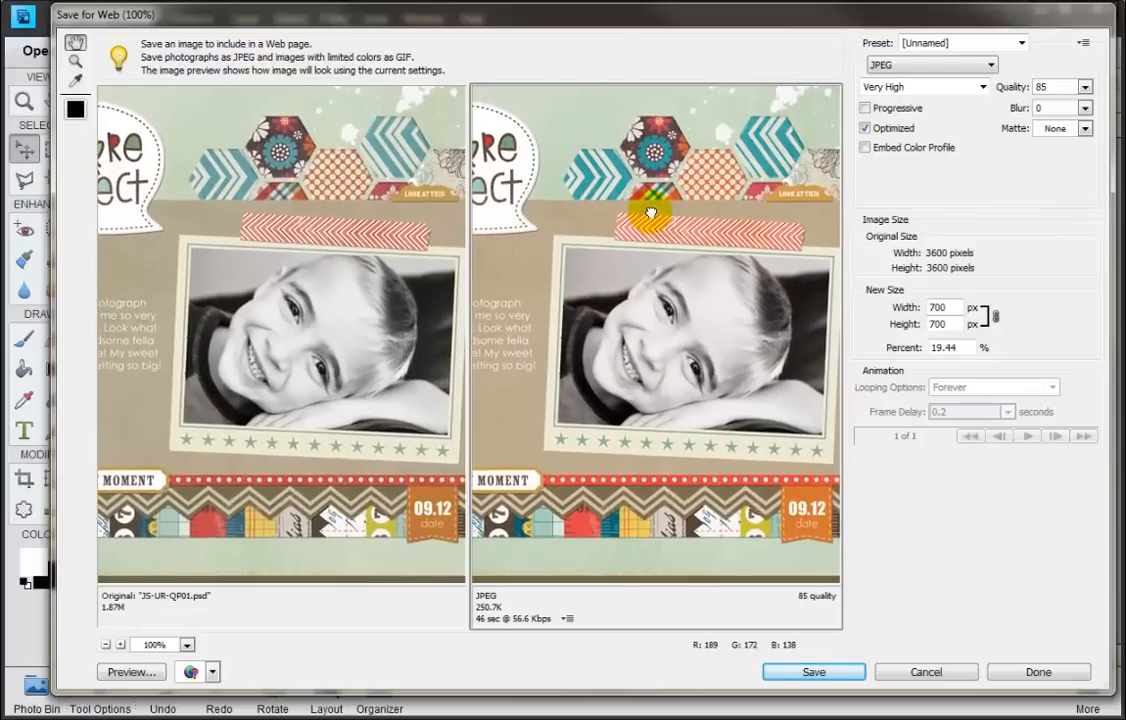
{"action": "mouse_move", "coordinate": [902, 290]}
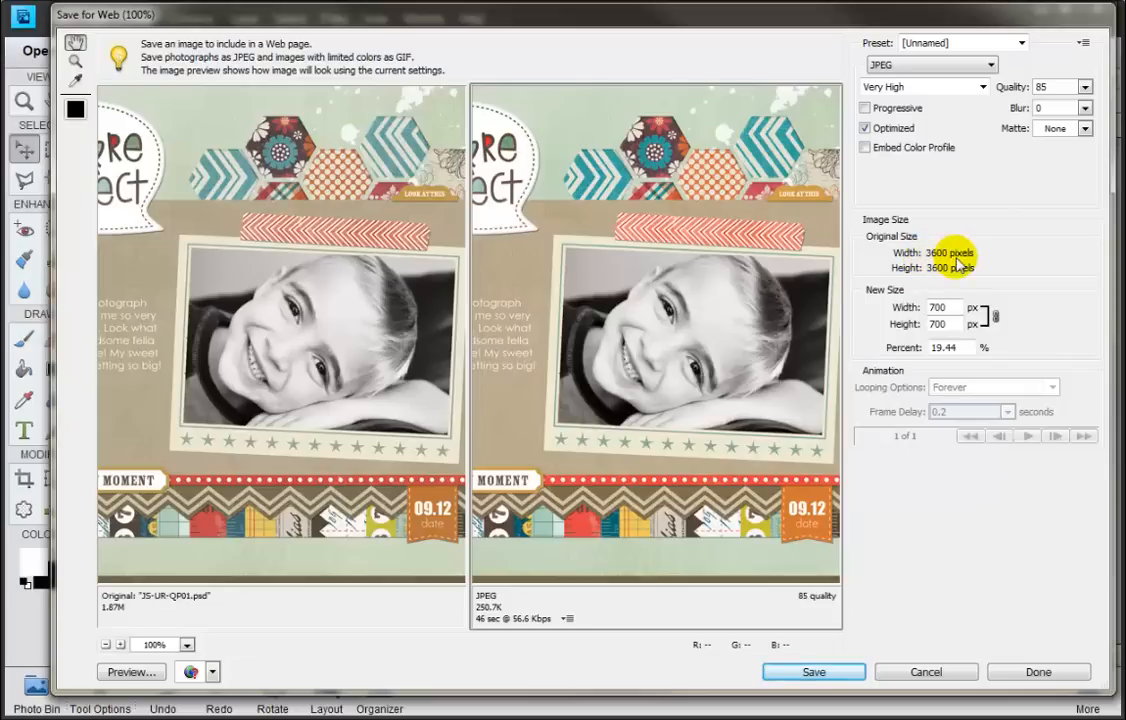
{"action": "mouse_move", "coordinate": [908, 312]}
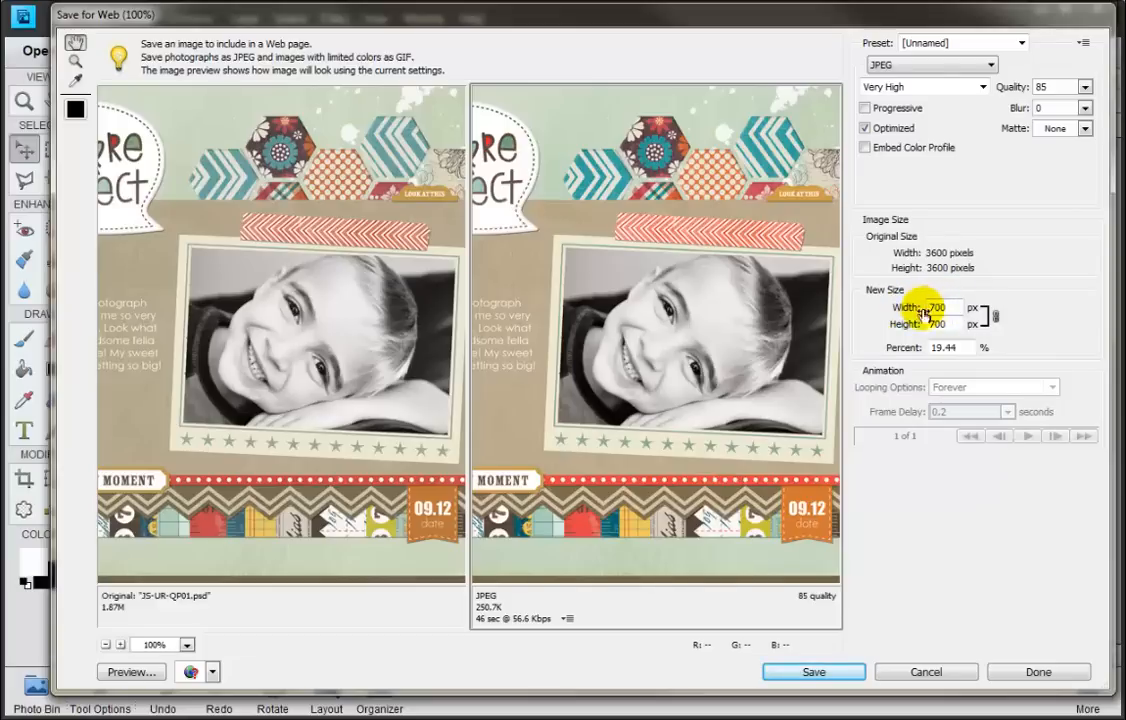
{"action": "mouse_move", "coordinate": [934, 248]}
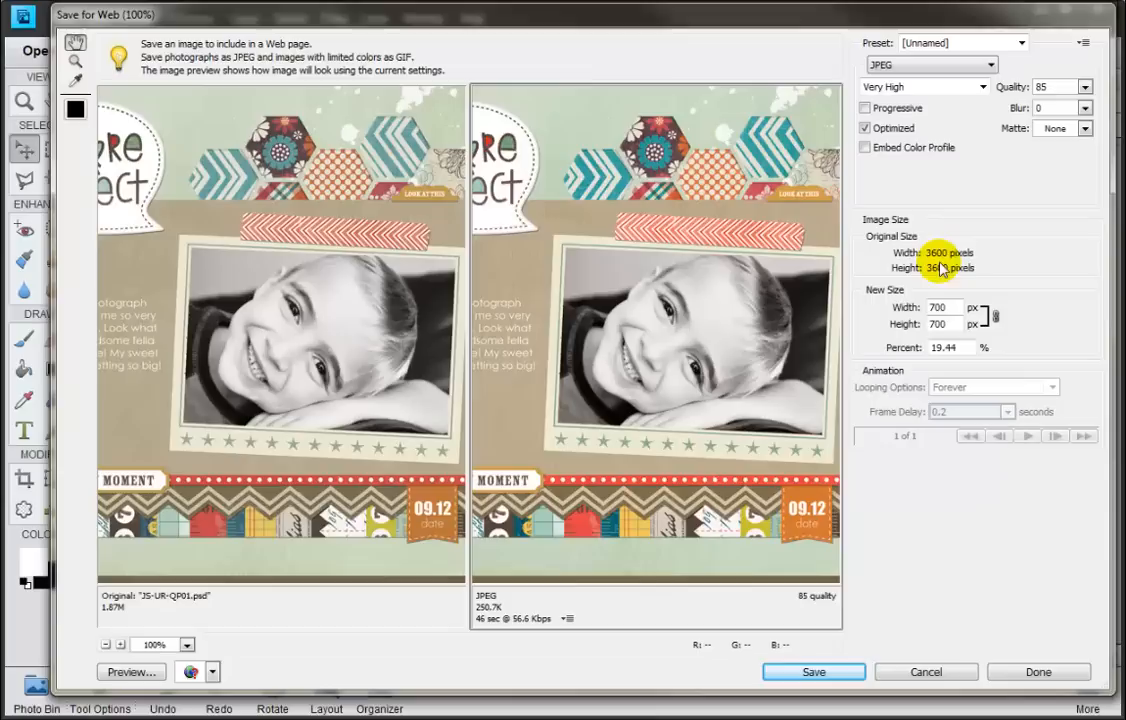
{"action": "mouse_move", "coordinate": [978, 280]}
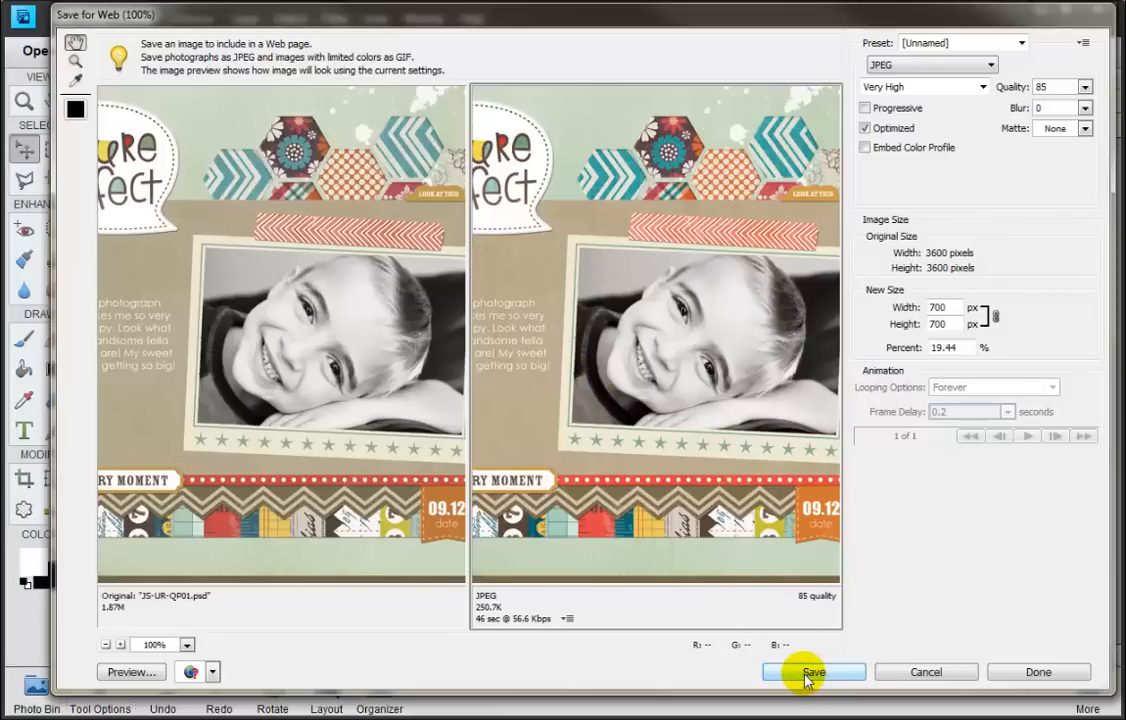
Target the WebFiles folder in Save Optimized As and rename the file JS-UR-QP01-web.jpg.
{"action": "left_click", "coordinate": [812, 672]}
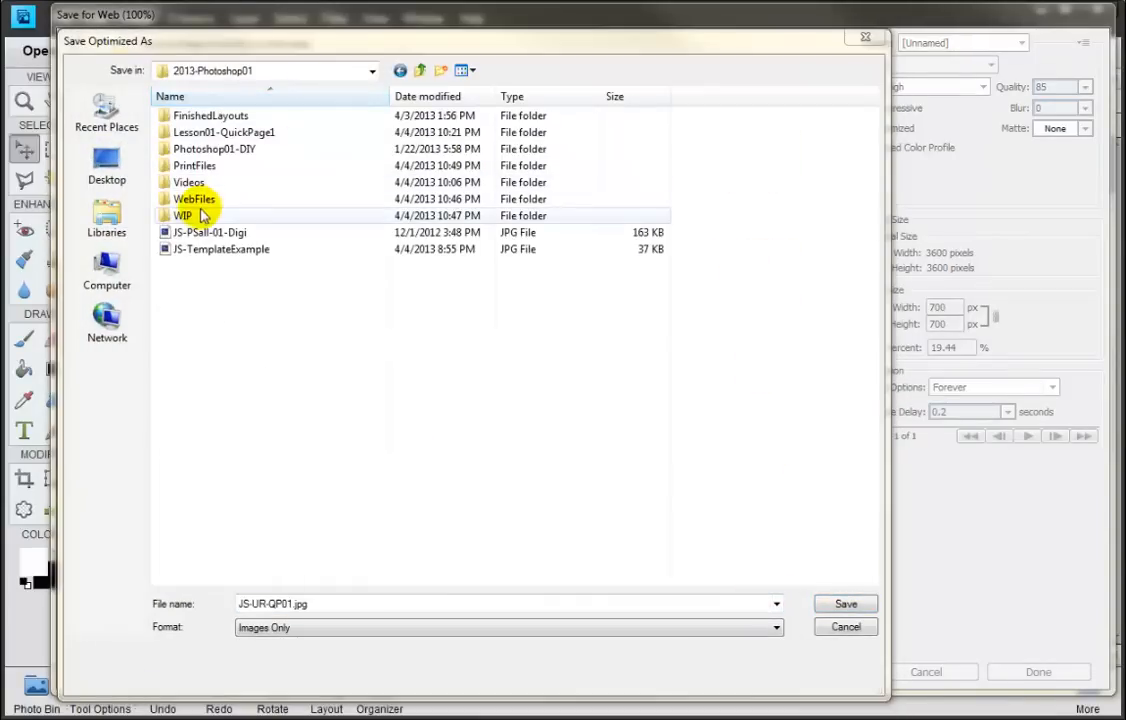
{"action": "left_click", "coordinate": [194, 200]}
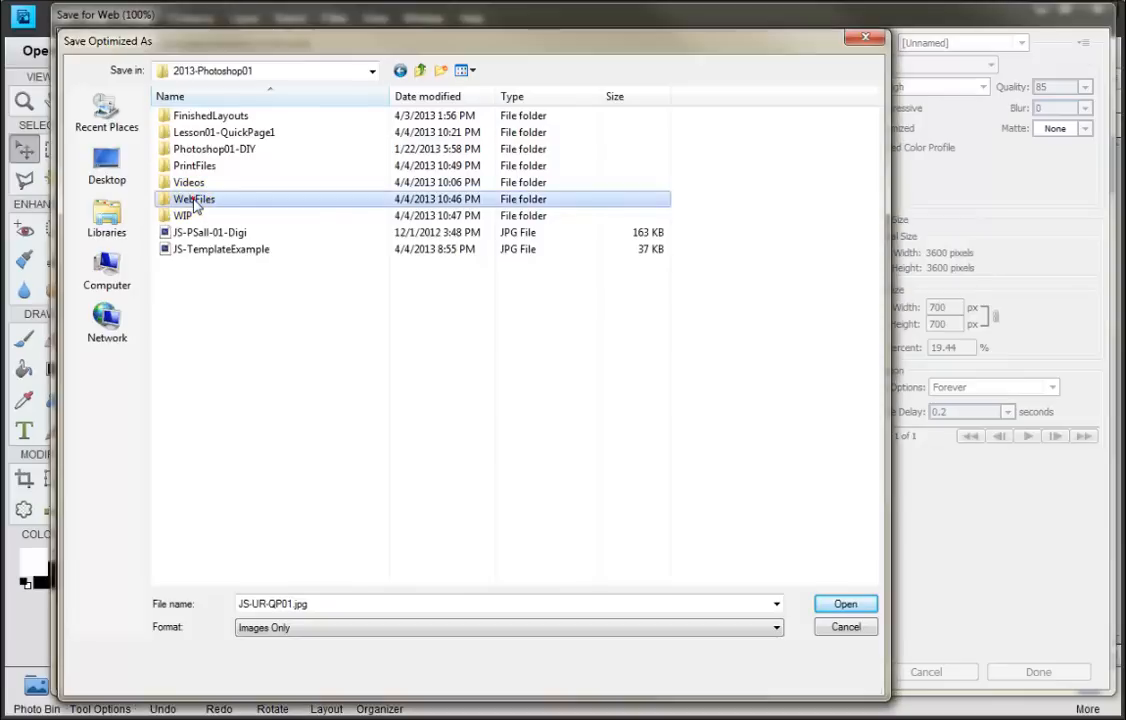
{"action": "double_click", "coordinate": [192, 200]}
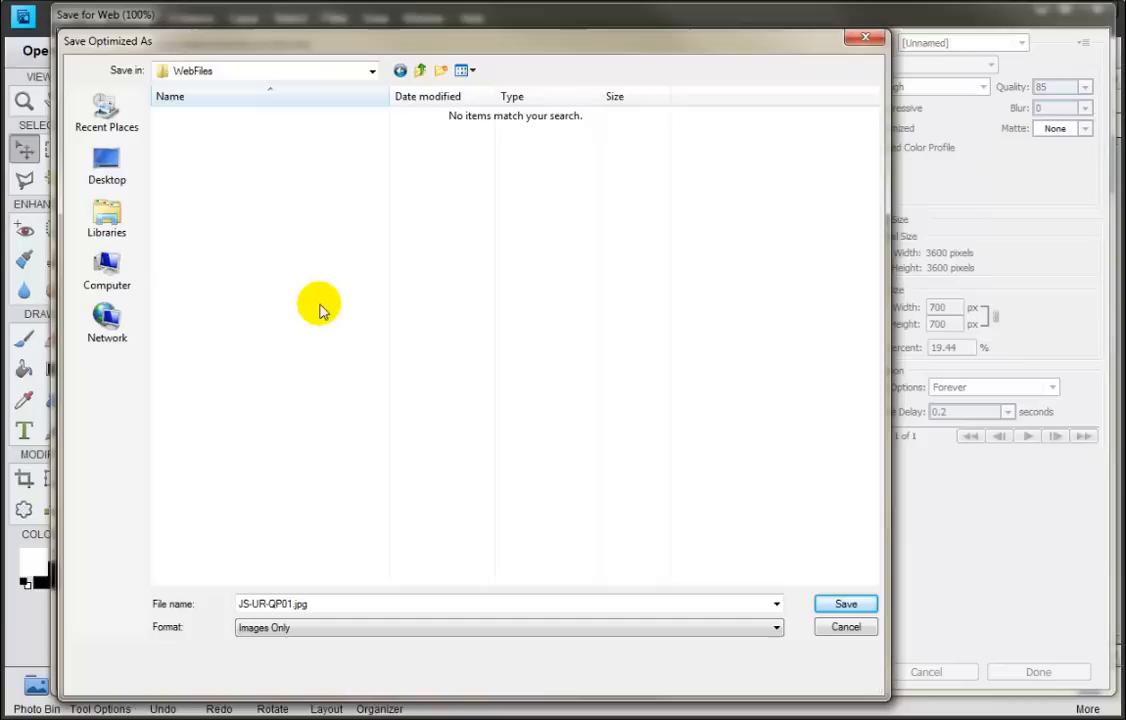
{"action": "mouse_move", "coordinate": [318, 420]}
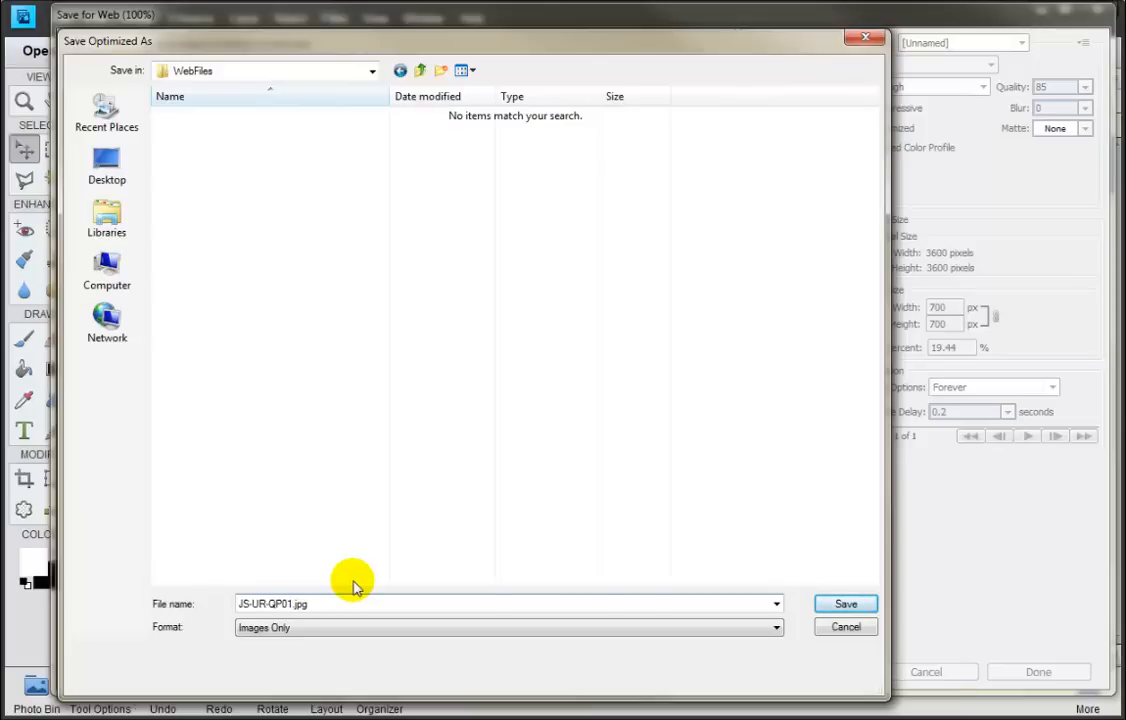
{"action": "type", "text": "-web"}
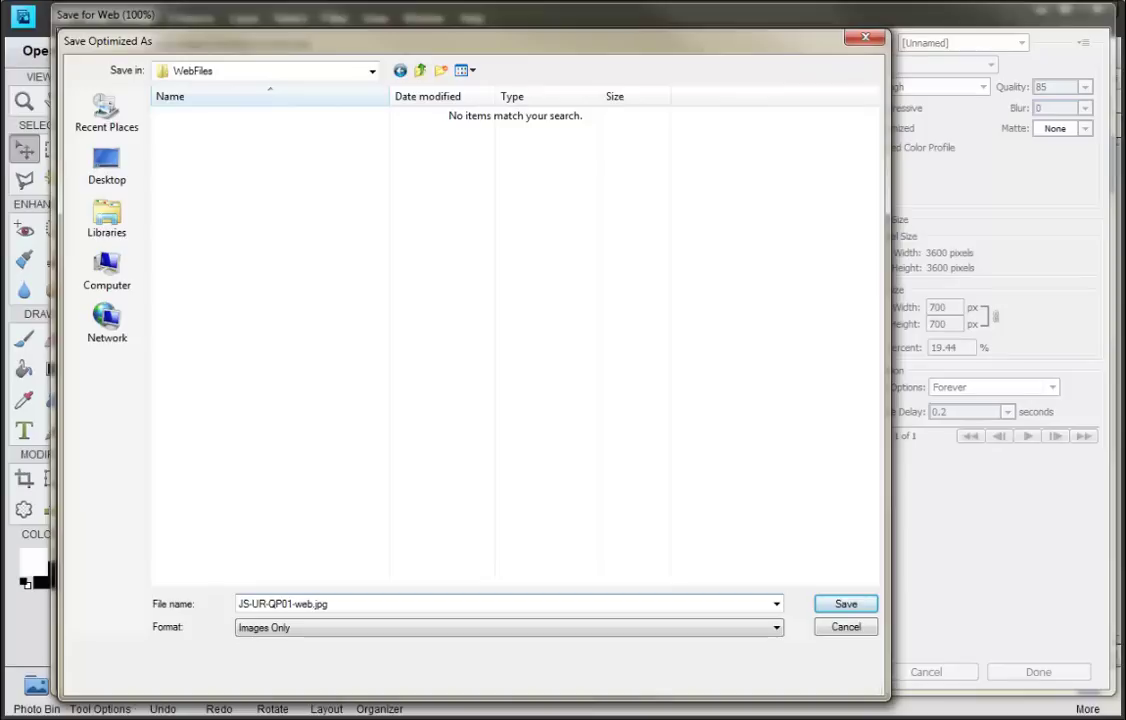
{"action": "left_click", "coordinate": [310, 604]}
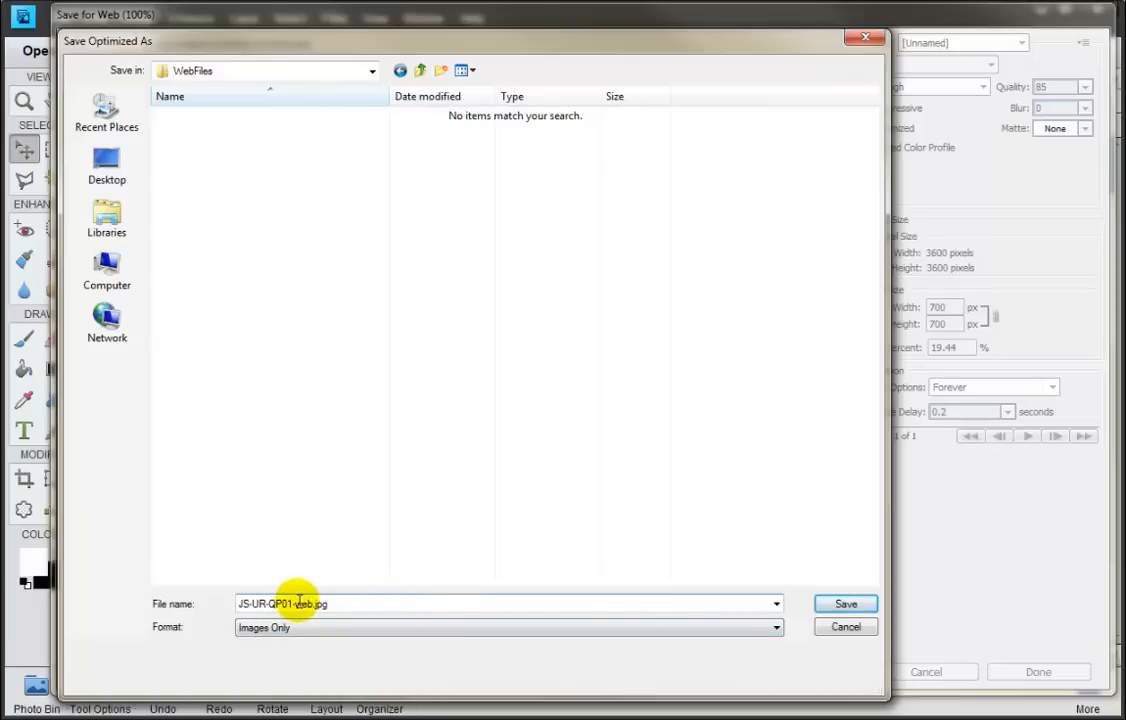
{"action": "mouse_move", "coordinate": [302, 604]}
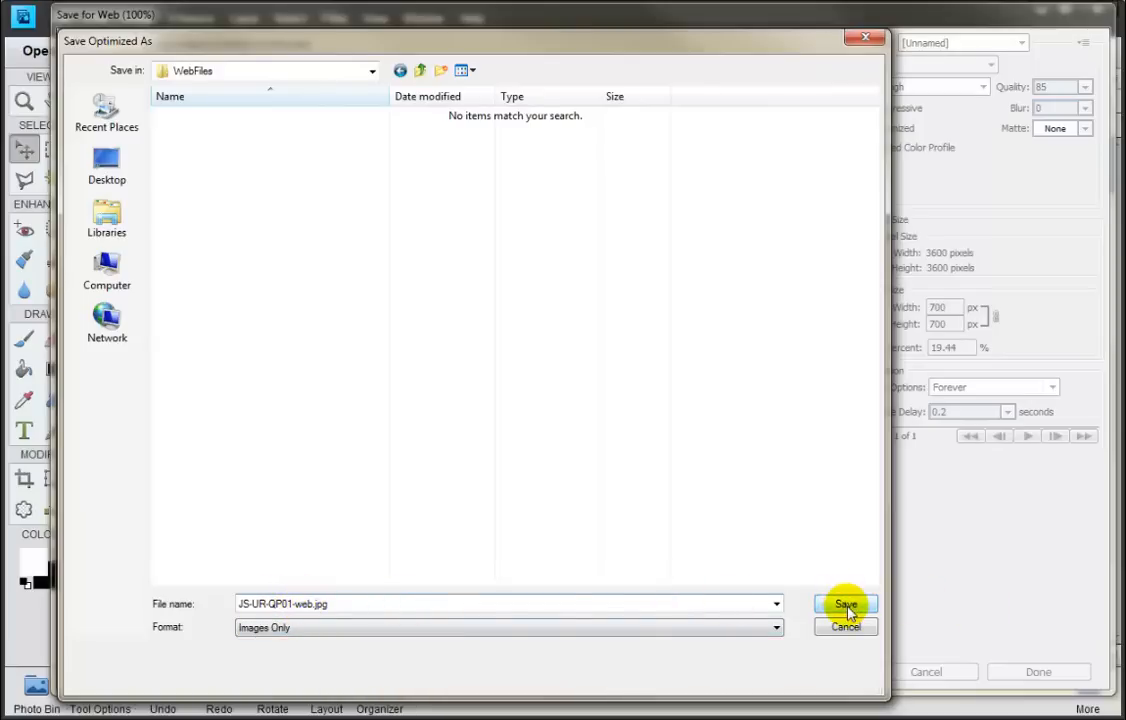
Save the web copy, then close JS-UR-QP01.psd and answer its close prompt.
{"action": "left_click", "coordinate": [846, 604]}
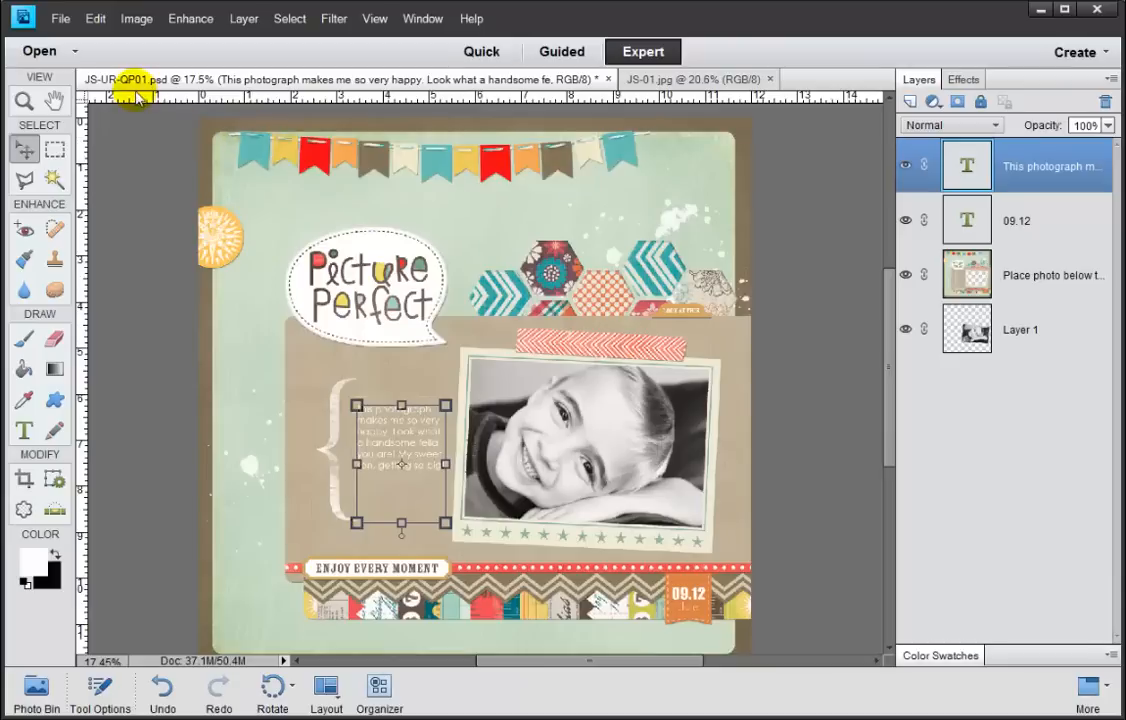
{"action": "mouse_move", "coordinate": [150, 96]}
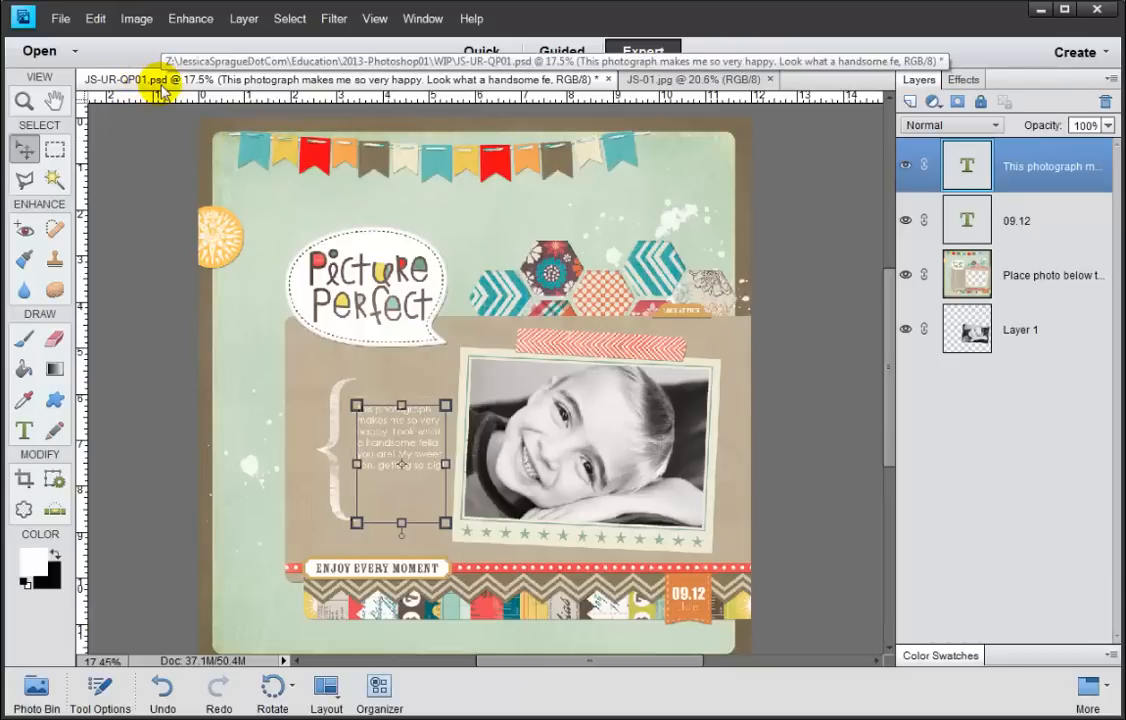
{"action": "mouse_move", "coordinate": [644, 262]}
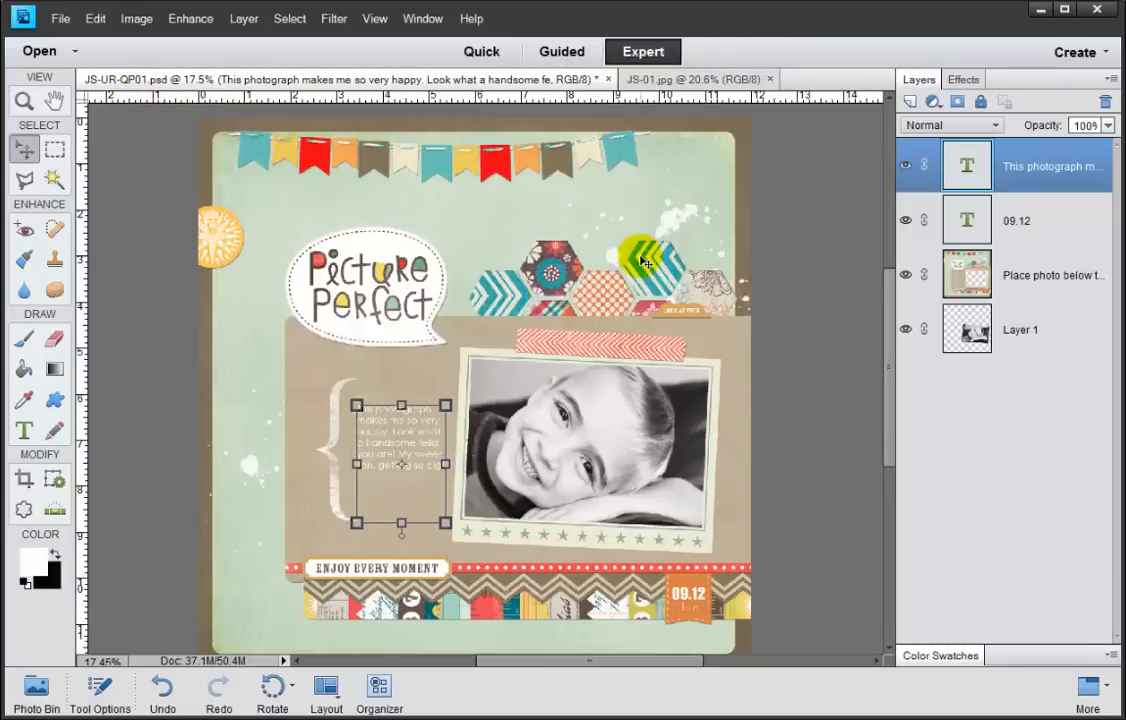
{"action": "mouse_move", "coordinate": [632, 180]}
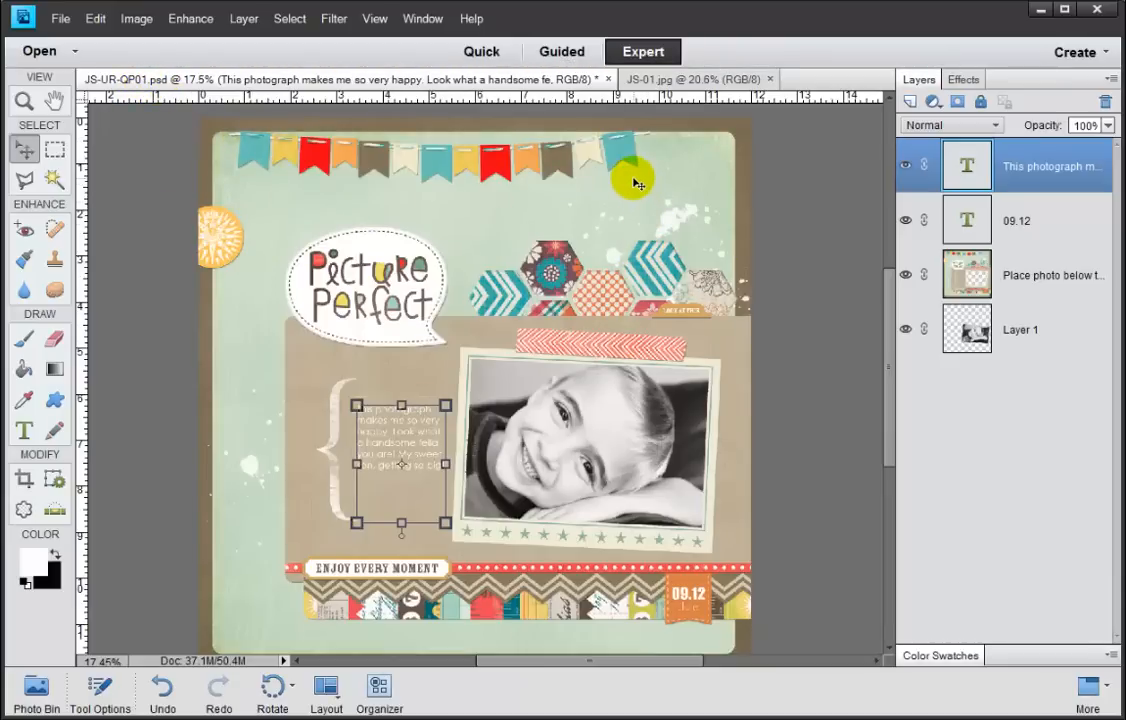
{"action": "left_click_drag", "start_coordinate": [632, 182], "coordinate": [502, 262]}
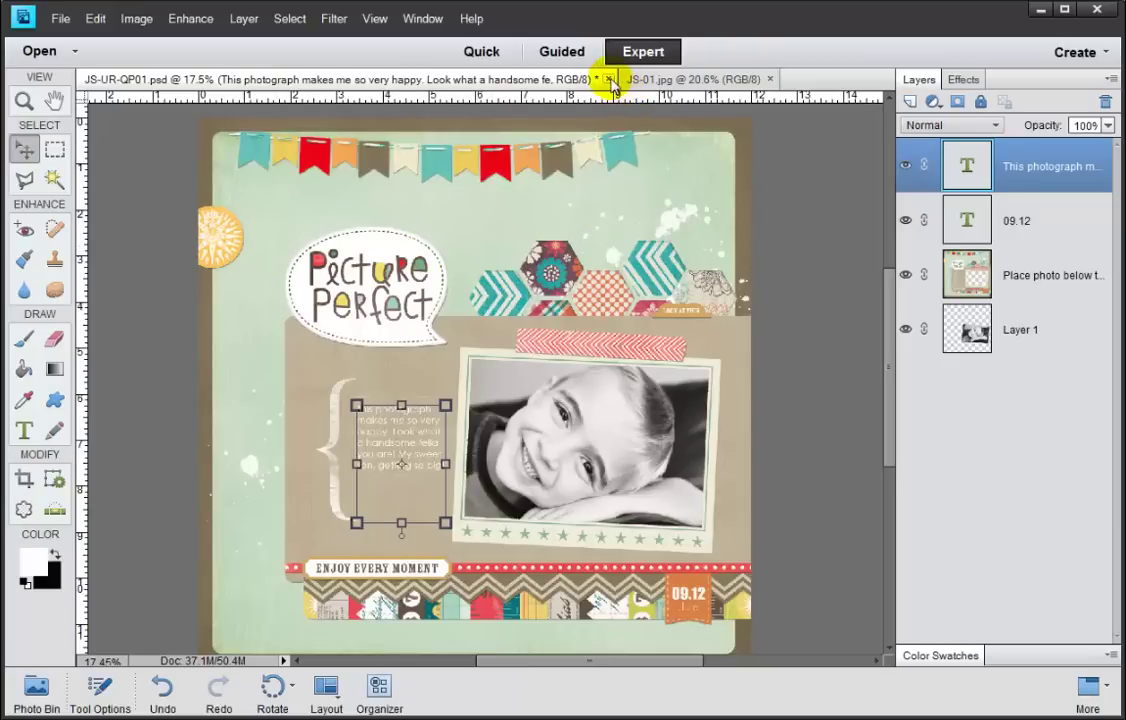
{"action": "left_click", "coordinate": [610, 80]}
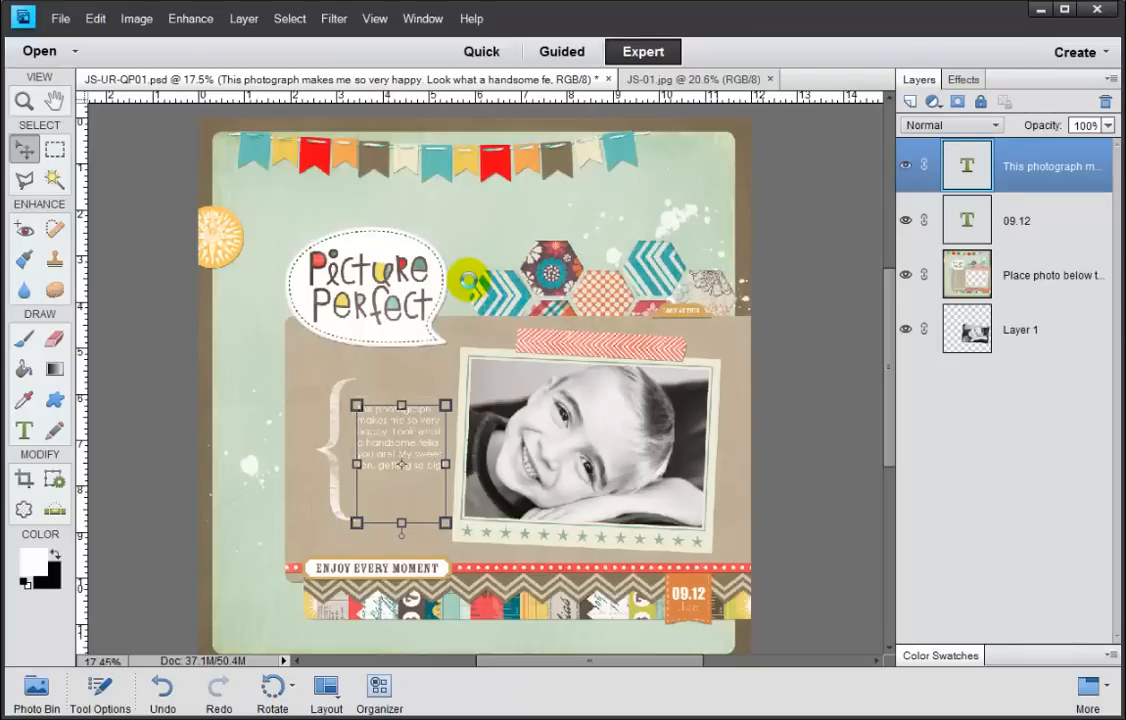
{"action": "left_click", "coordinate": [684, 80]}
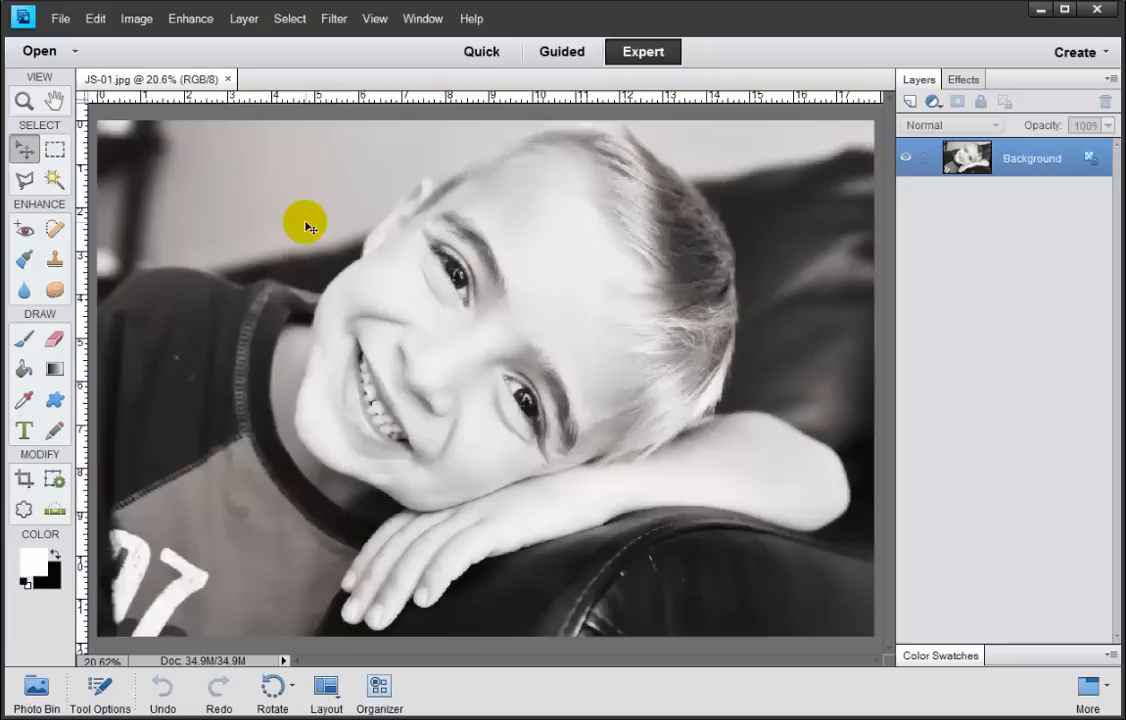
{"action": "mouse_move", "coordinate": [230, 132]}
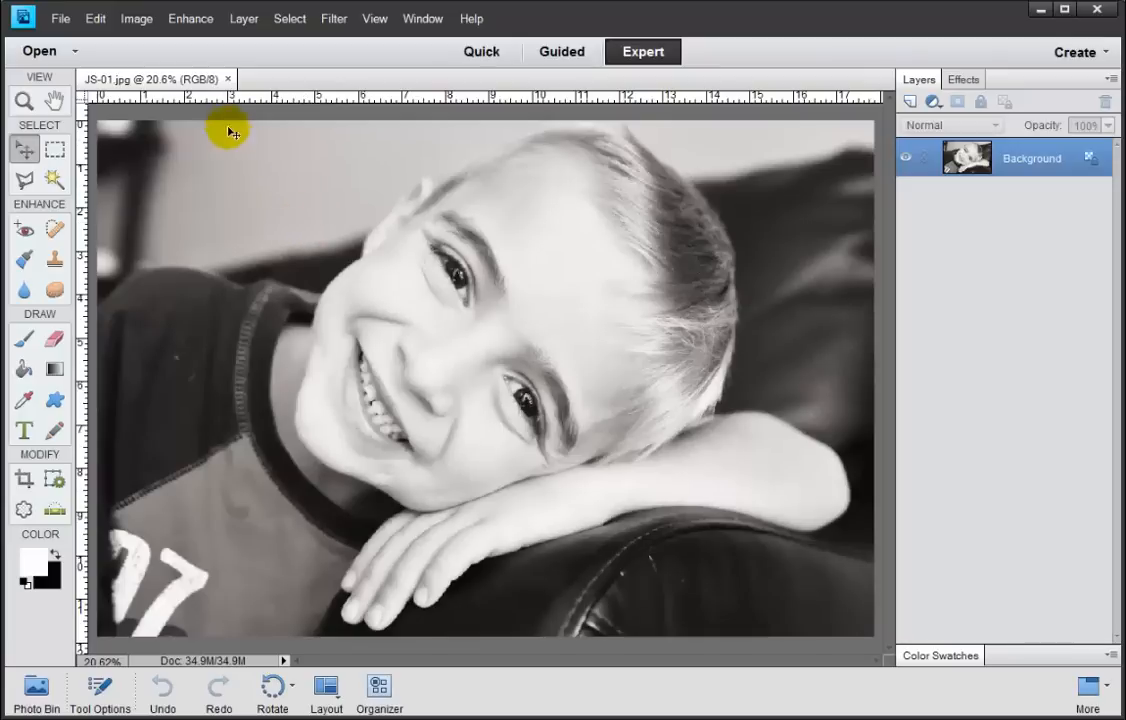
Close the JS-01.jpg photo, leaving no documents open.
{"action": "left_click", "coordinate": [232, 78]}
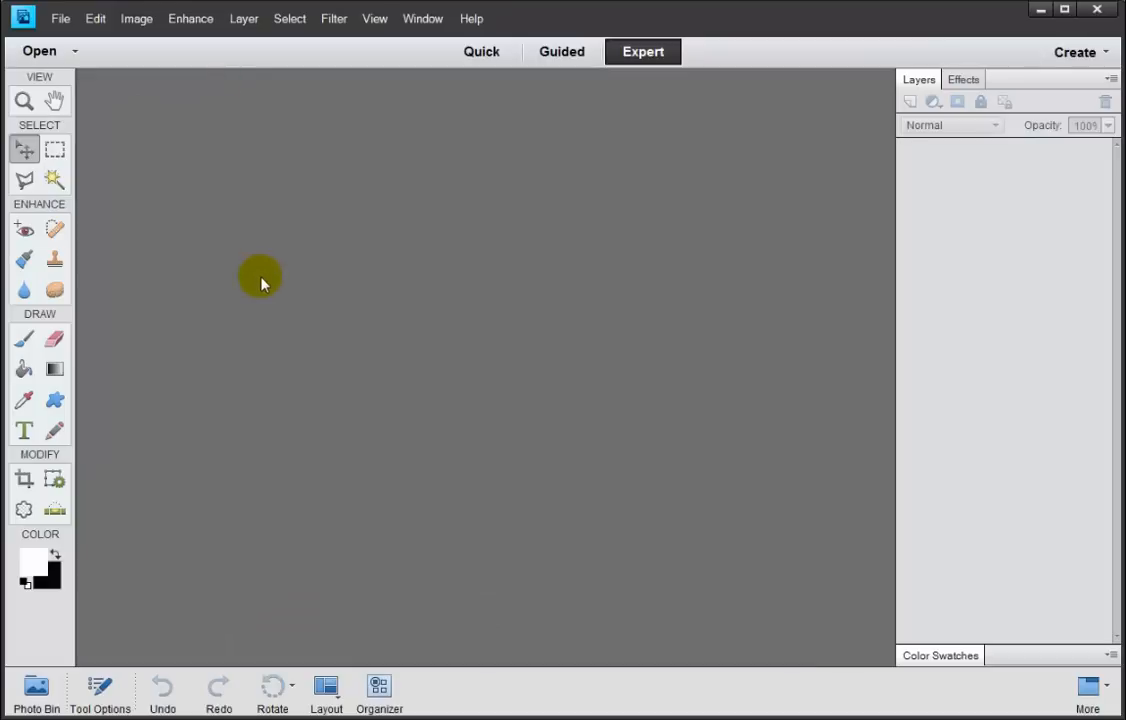
{"action": "mouse_move", "coordinate": [508, 276]}
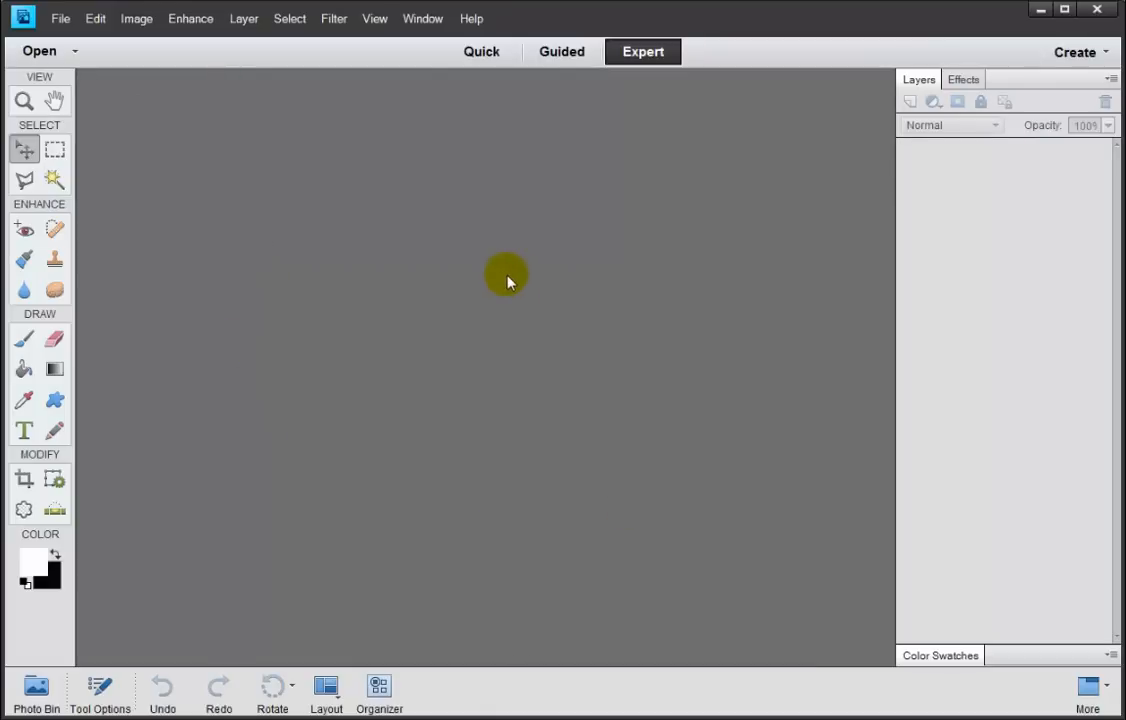